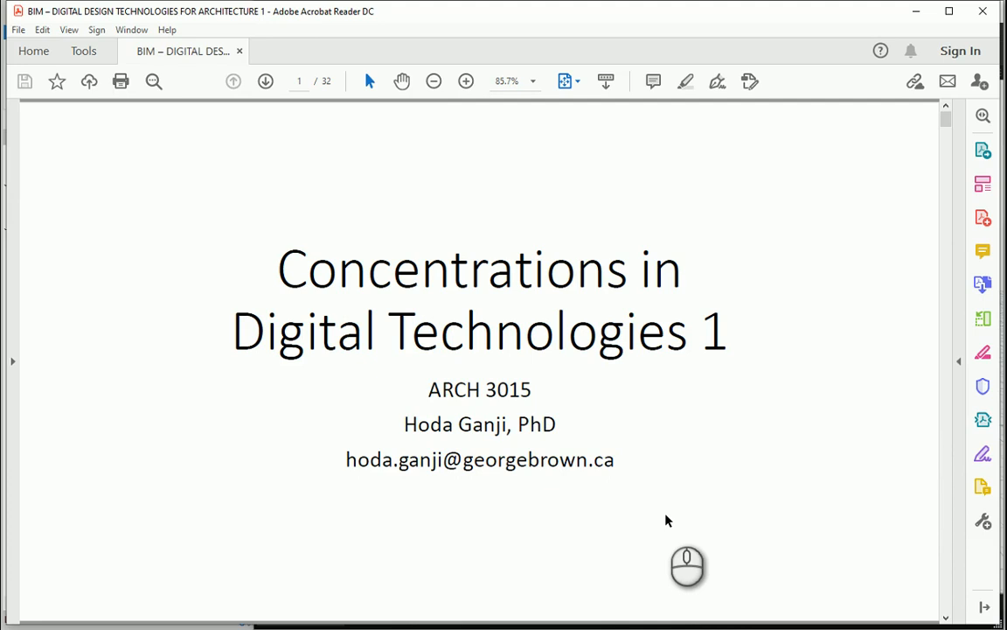
Scroll the course slides down to the cylinders-of-varying-height image on page 4
{"action": "scroll", "scroll_direction": "down", "scroll_amount": 3}
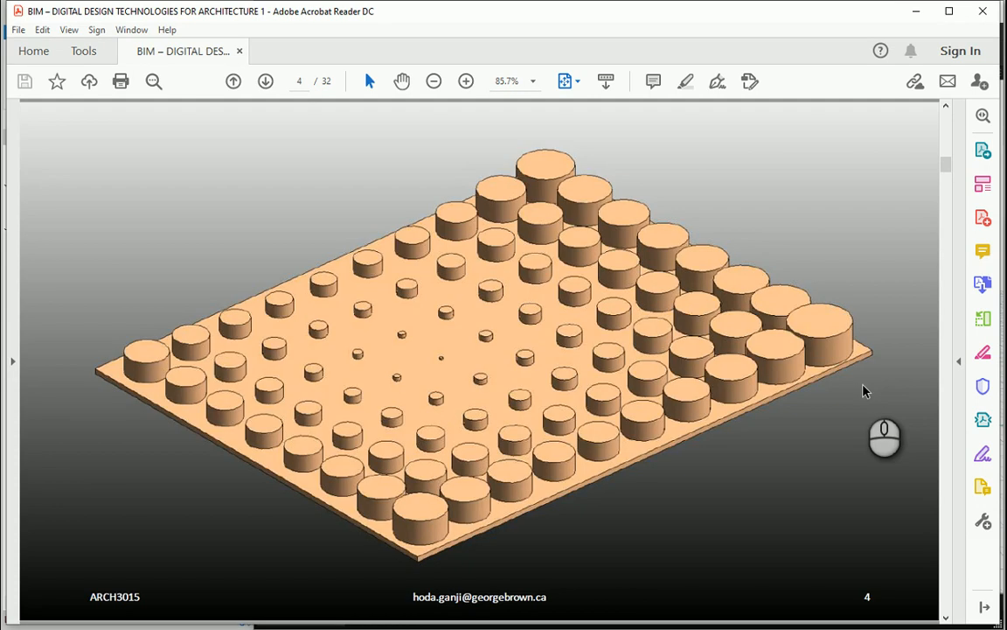
Advance to slide 7, 'How can we create this? (Find the Algorithm)'
{"action": "left_click", "coordinate": [267, 81]}
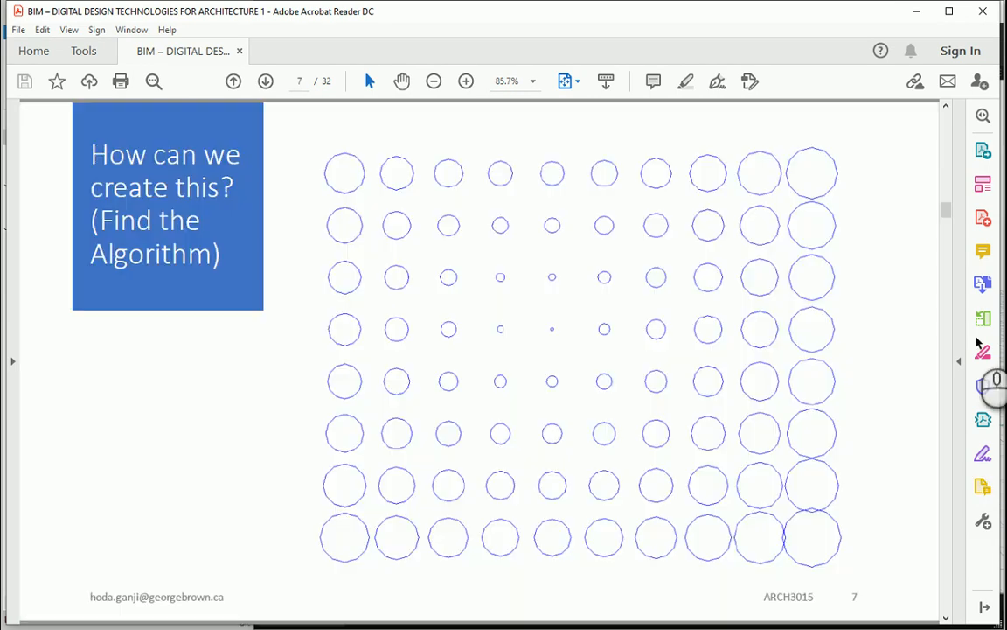
{"action": "mouse_move", "coordinate": [210, 380]}
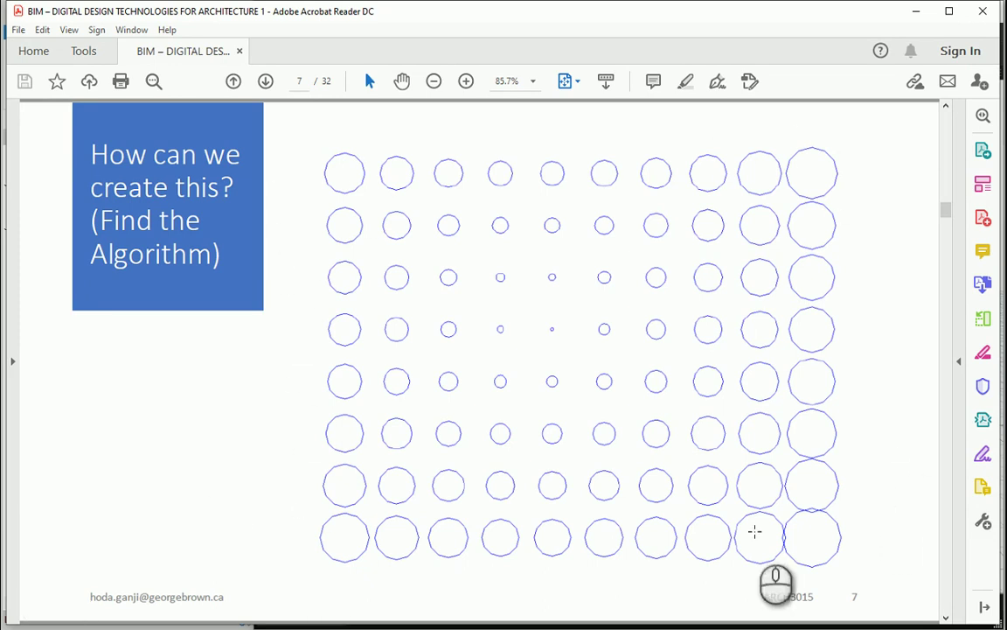
{"action": "mouse_move", "coordinate": [301, 583]}
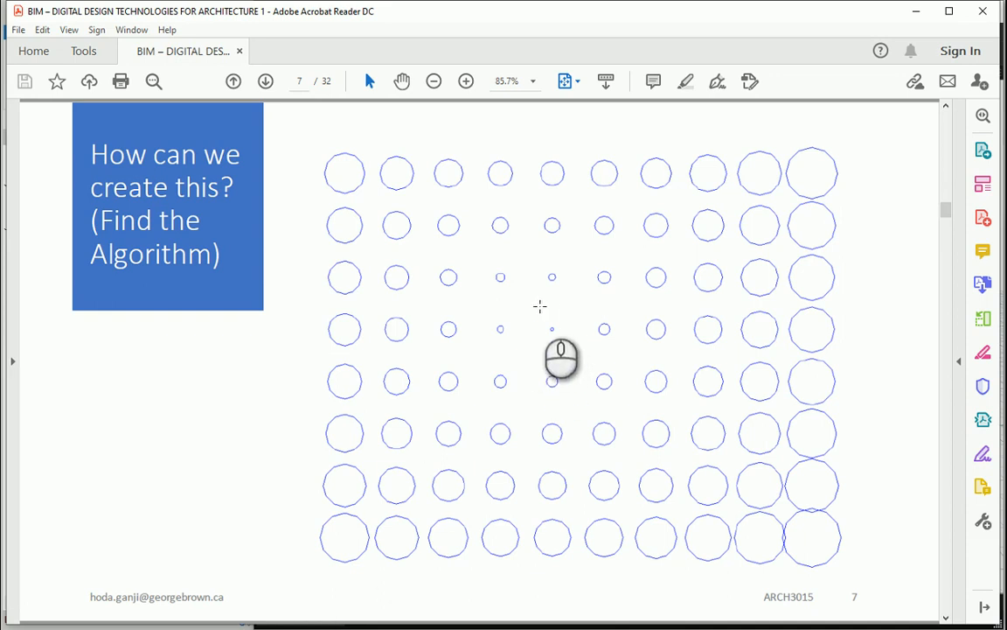
{"action": "mouse_move", "coordinate": [564, 362]}
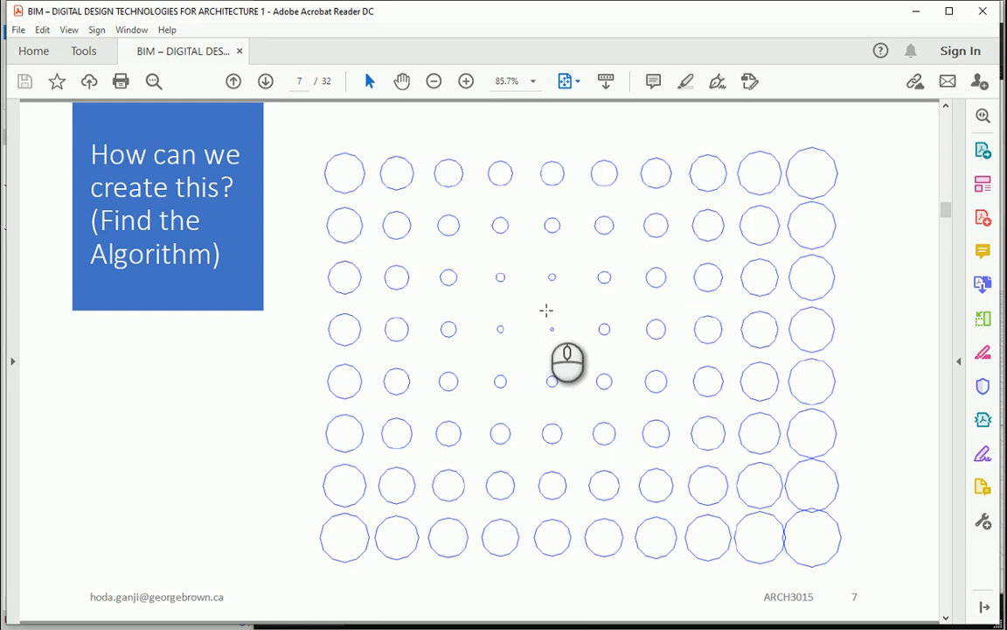
{"action": "mouse_move", "coordinate": [854, 245]}
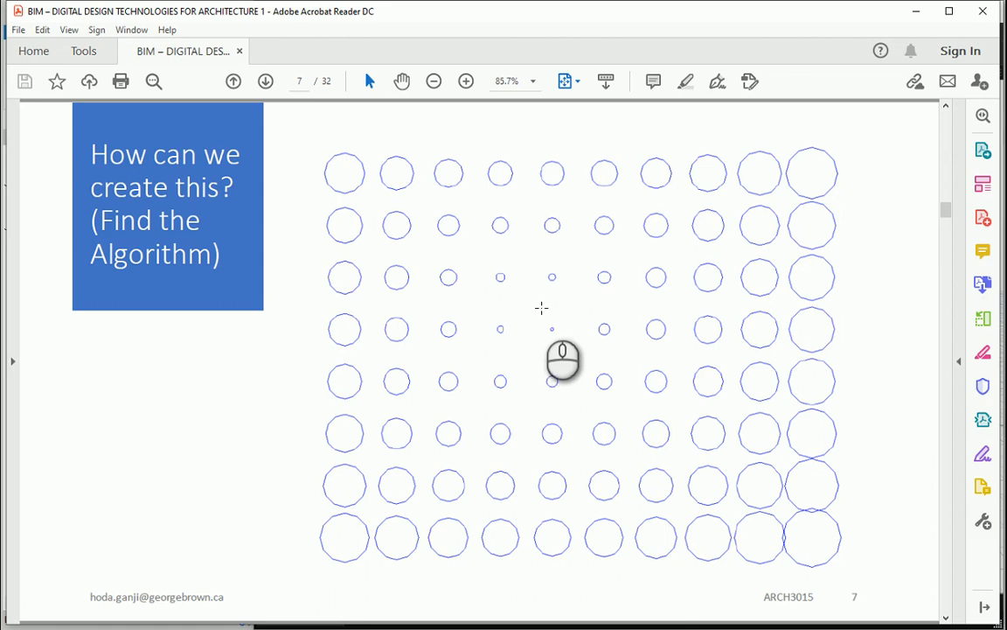
{"action": "mouse_move", "coordinate": [835, 494]}
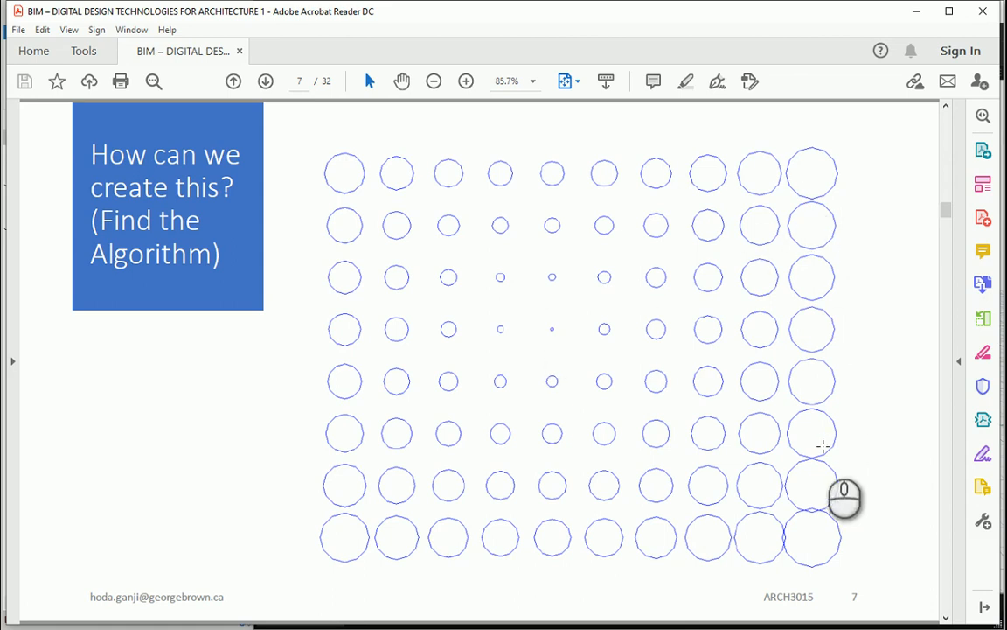
{"action": "mouse_move", "coordinate": [863, 451]}
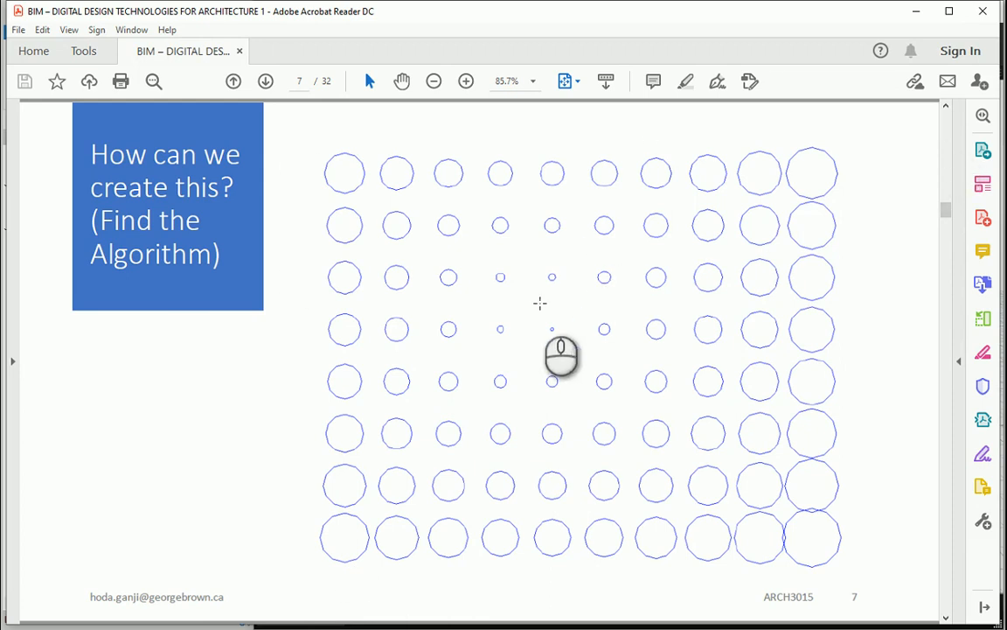
{"action": "mouse_move", "coordinate": [538, 306]}
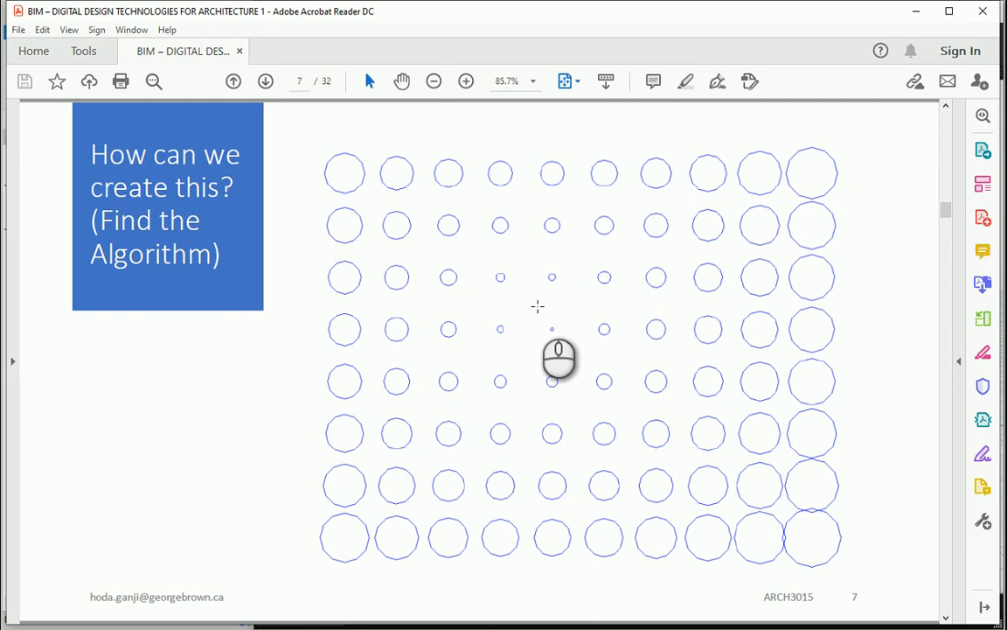
{"action": "mouse_move", "coordinate": [837, 223]}
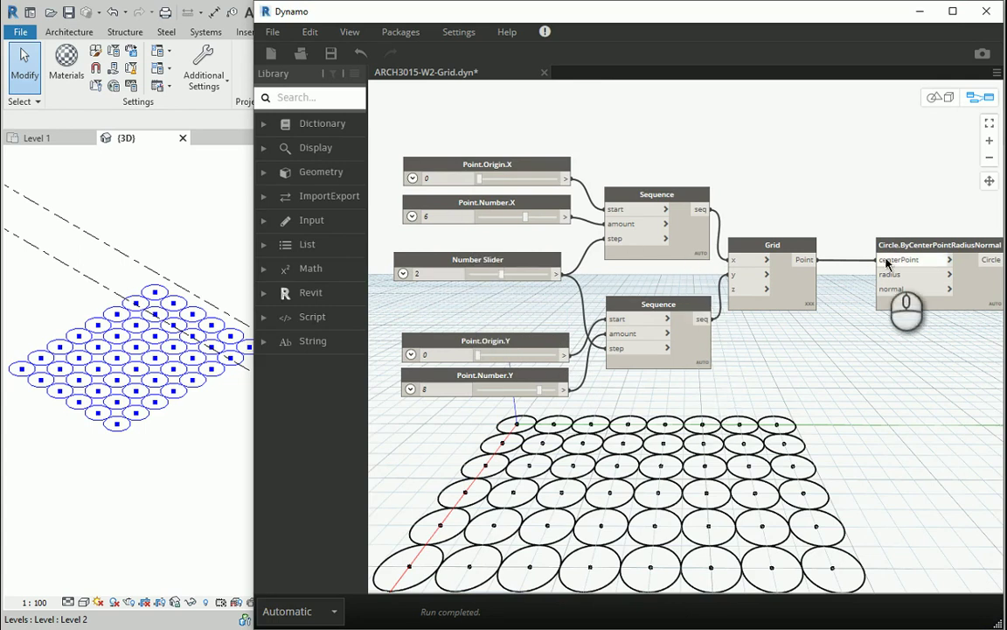
Group the slider, Sequence and Grid nodes into a group named Grid
{"action": "left_click", "coordinate": [930, 244]}
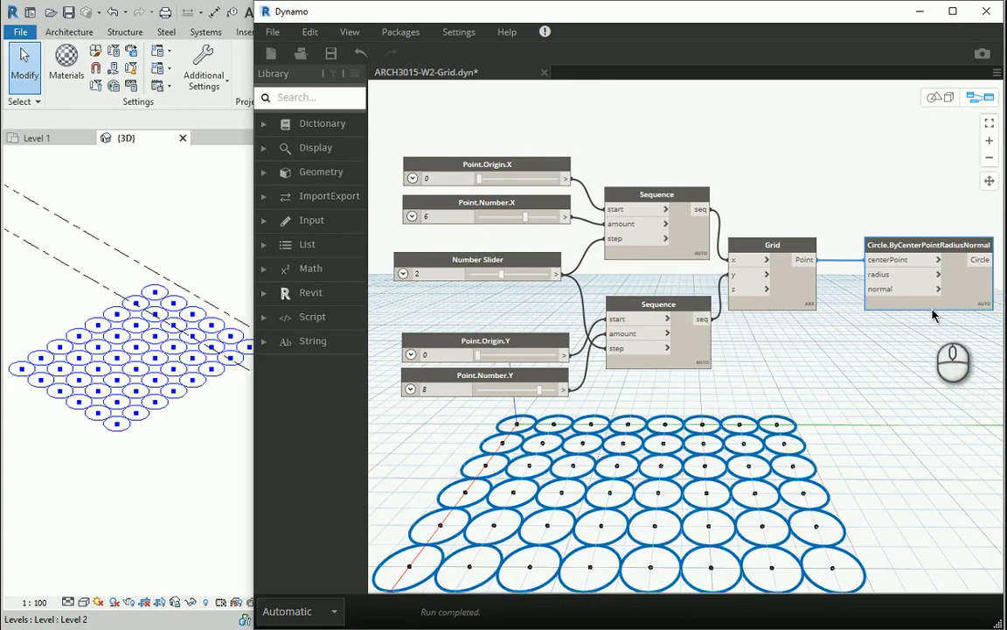
{"action": "mouse_move", "coordinate": [930, 320]}
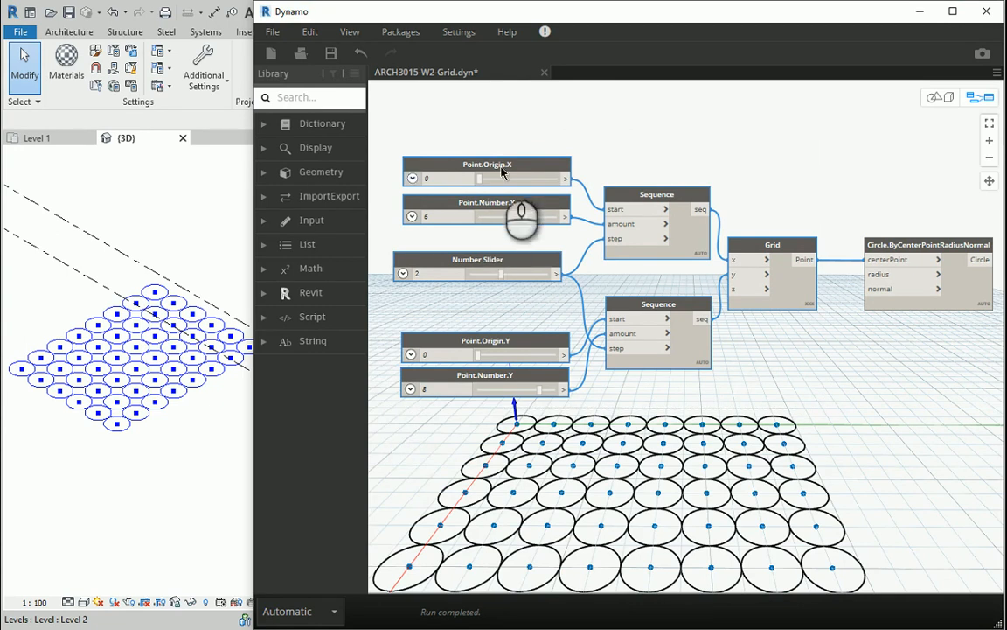
{"action": "mouse_move", "coordinate": [504, 168]}
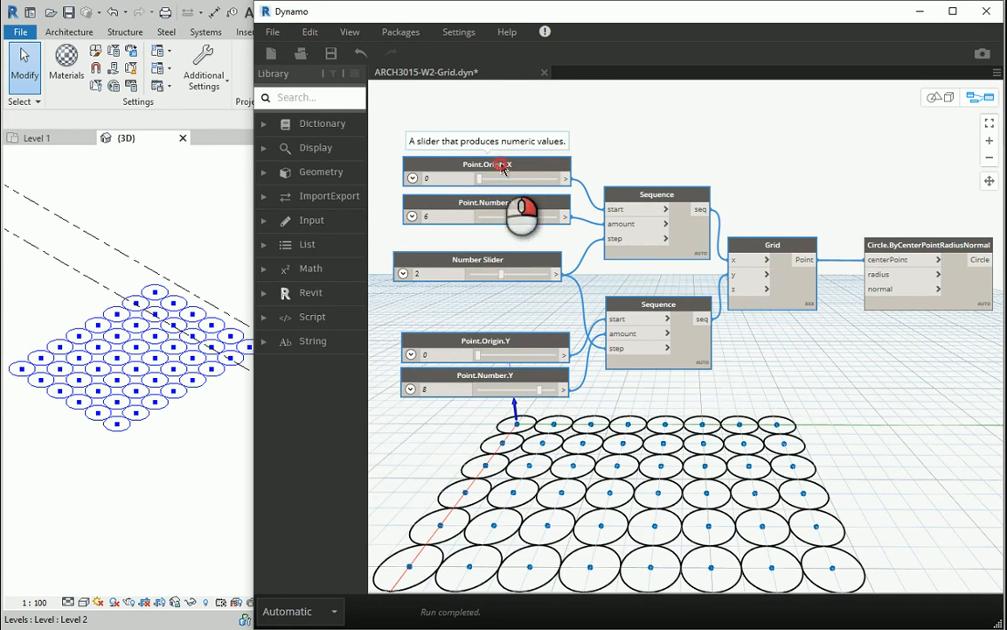
{"action": "right_click", "coordinate": [505, 166]}
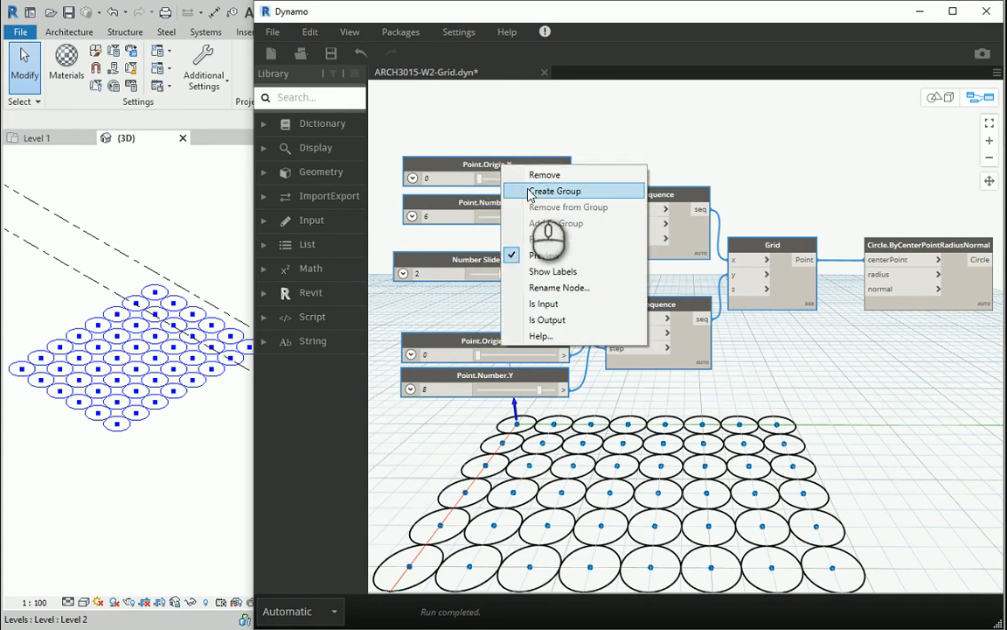
{"action": "left_click", "coordinate": [554, 191]}
{"action": "type", "text": "G"}
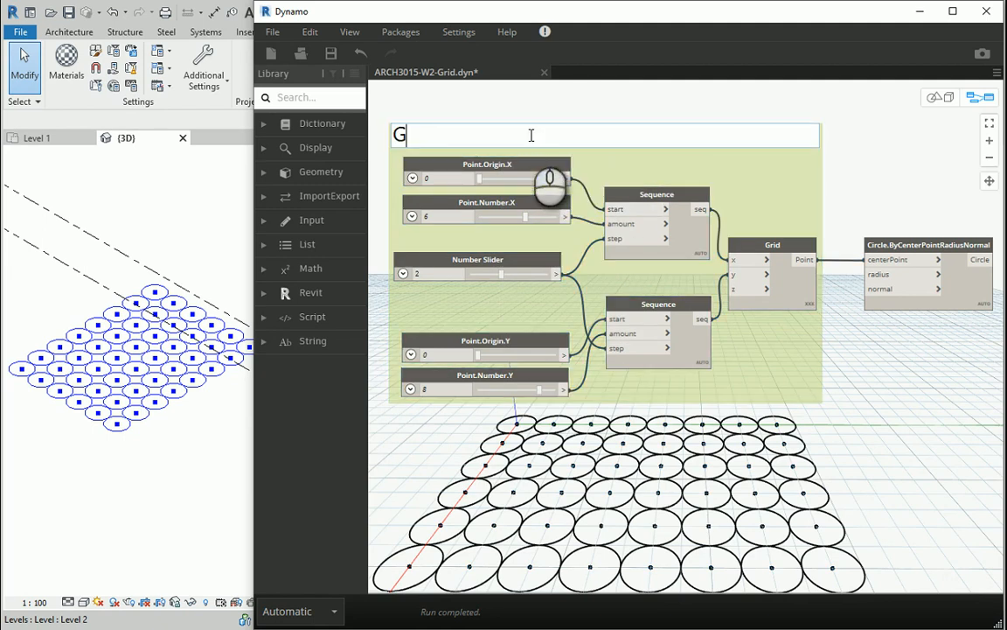
{"action": "type", "text": "rid"}
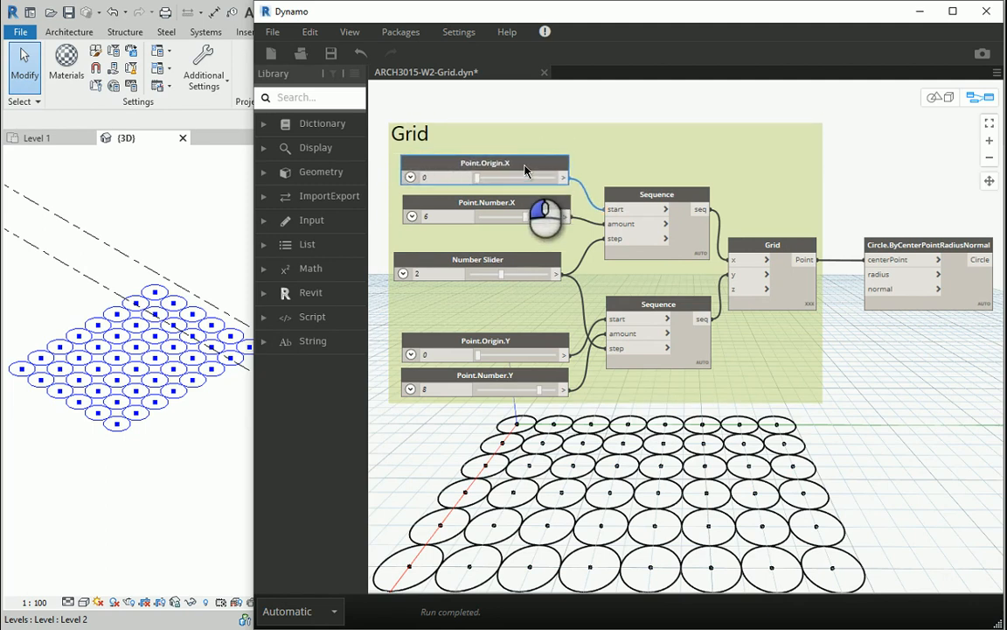
{"action": "mouse_move", "coordinate": [592, 158]}
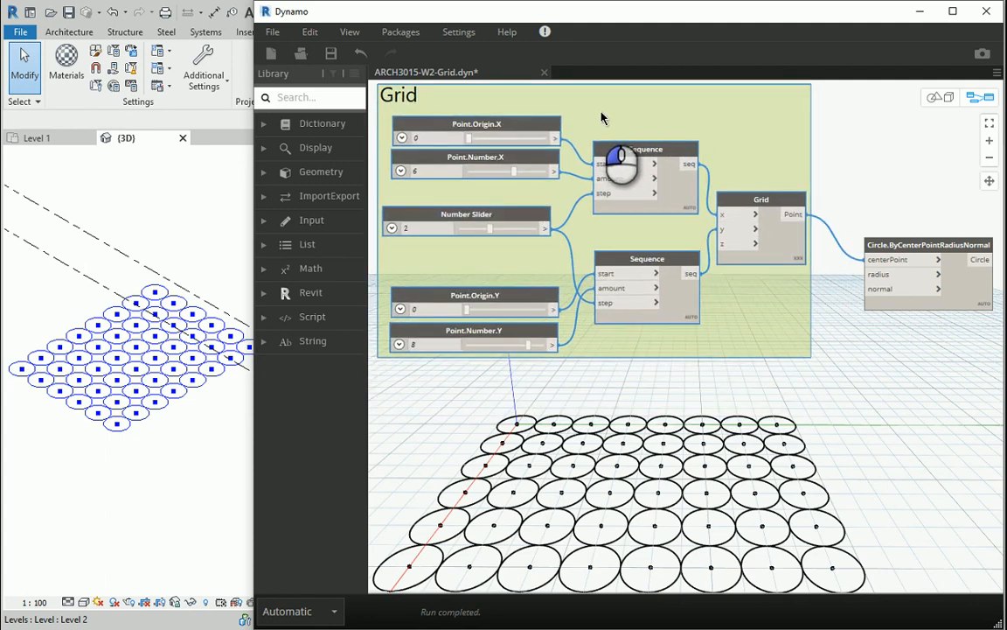
{"action": "mouse_move", "coordinate": [879, 446]}
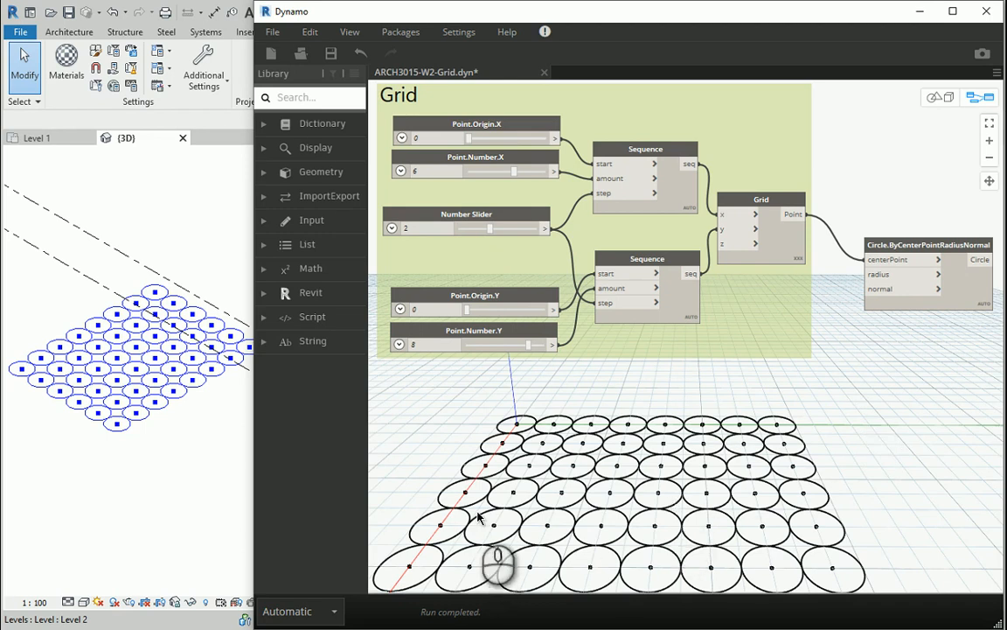
{"action": "mouse_move", "coordinate": [929, 334]}
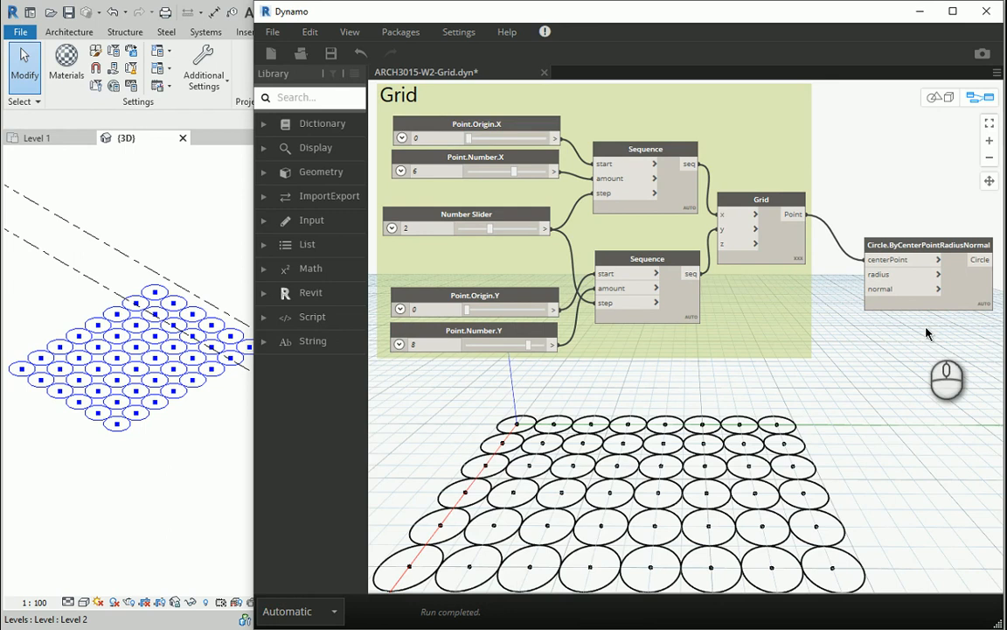
{"action": "mouse_move", "coordinate": [897, 428]}
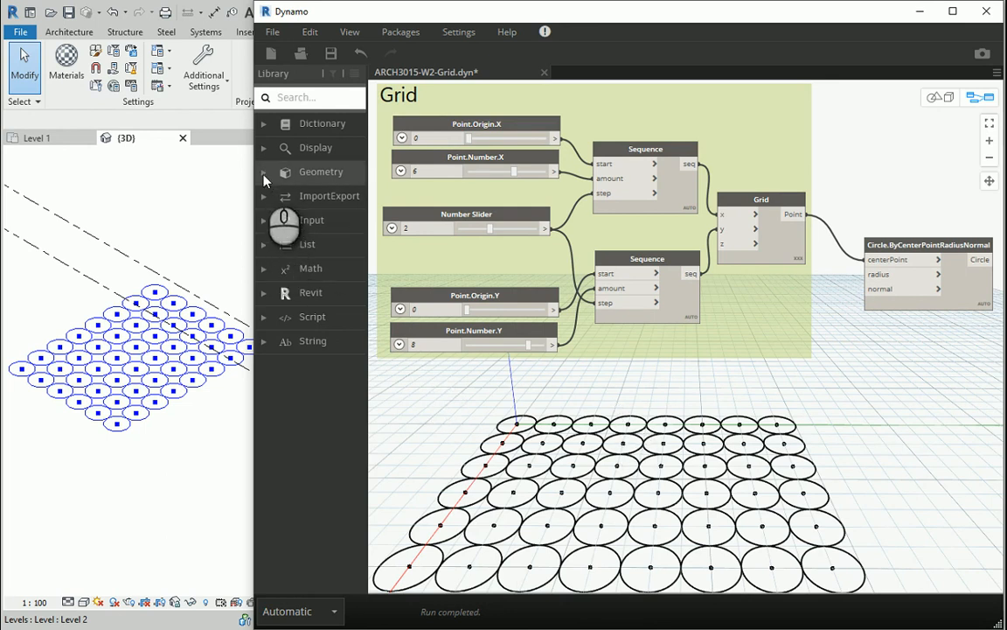
Add a Point.ByCoordinates node from the library below the Grid group
{"action": "left_click", "coordinate": [264, 171]}
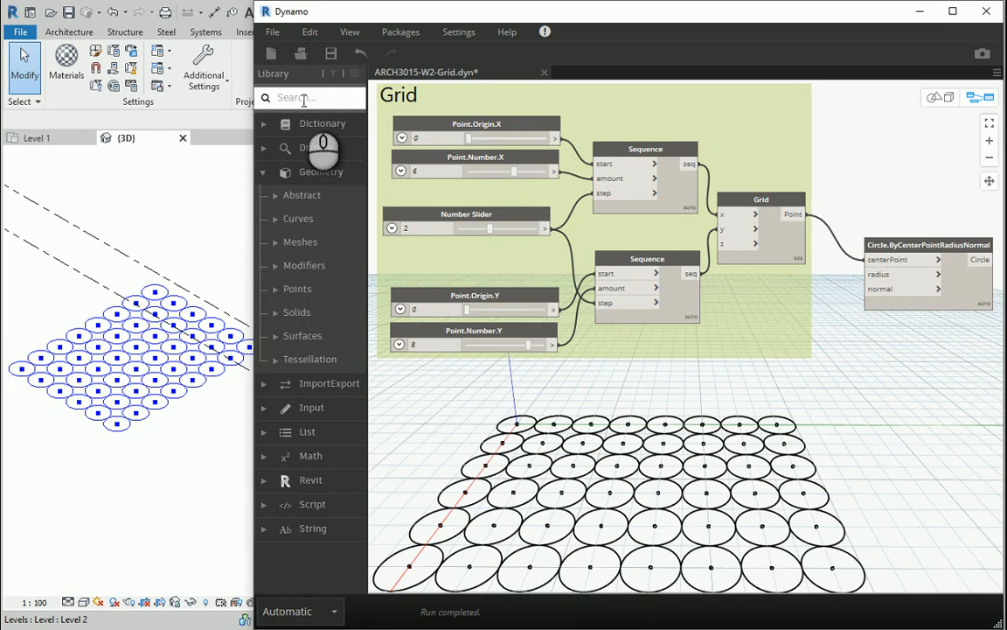
{"action": "left_click", "coordinate": [304, 98]}
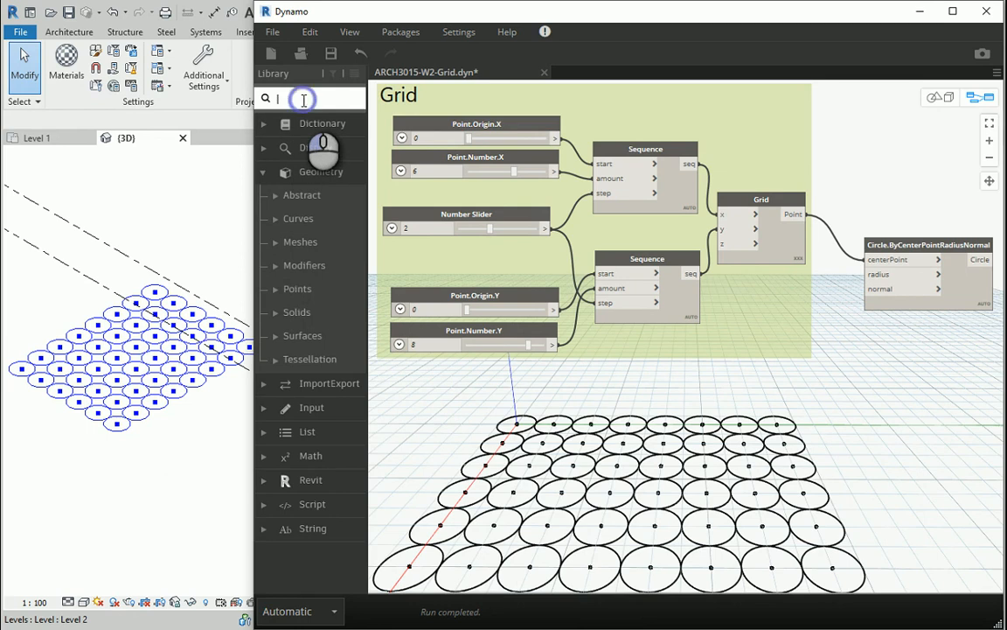
{"action": "type", "text": "point"}
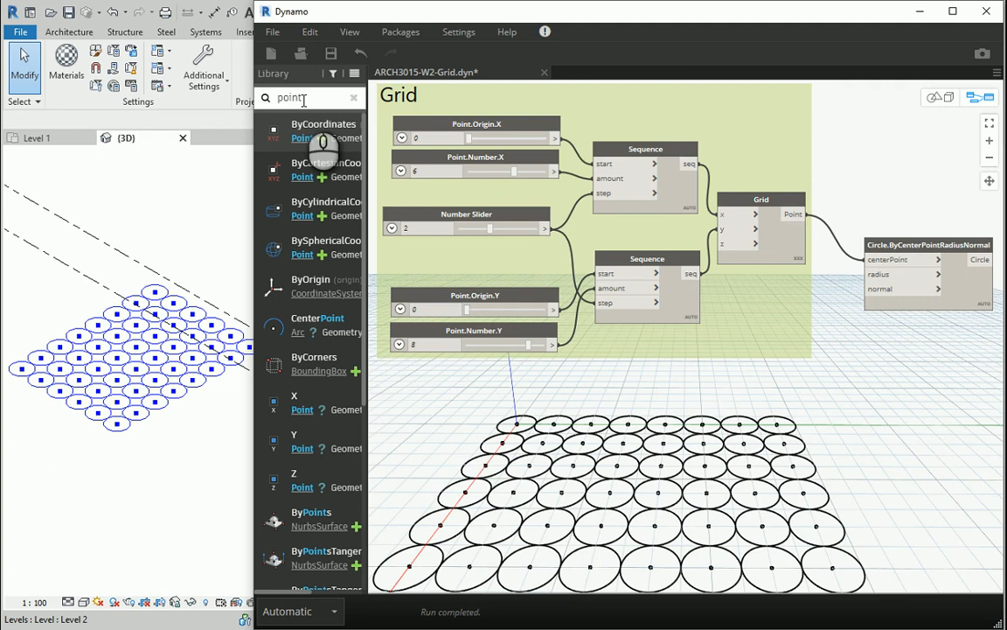
{"action": "mouse_move", "coordinate": [325, 172]}
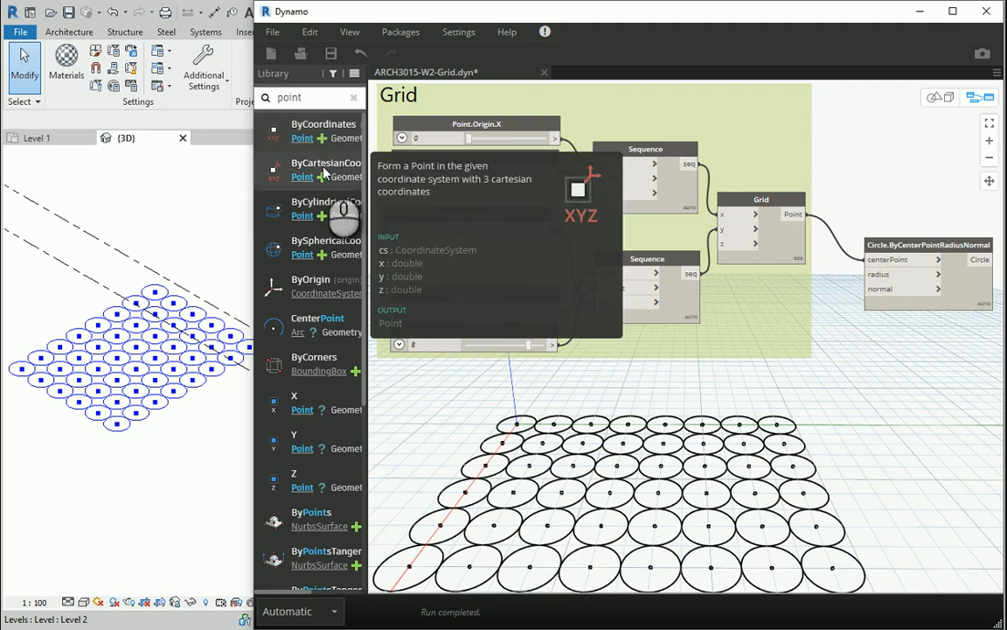
{"action": "mouse_move", "coordinate": [301, 131]}
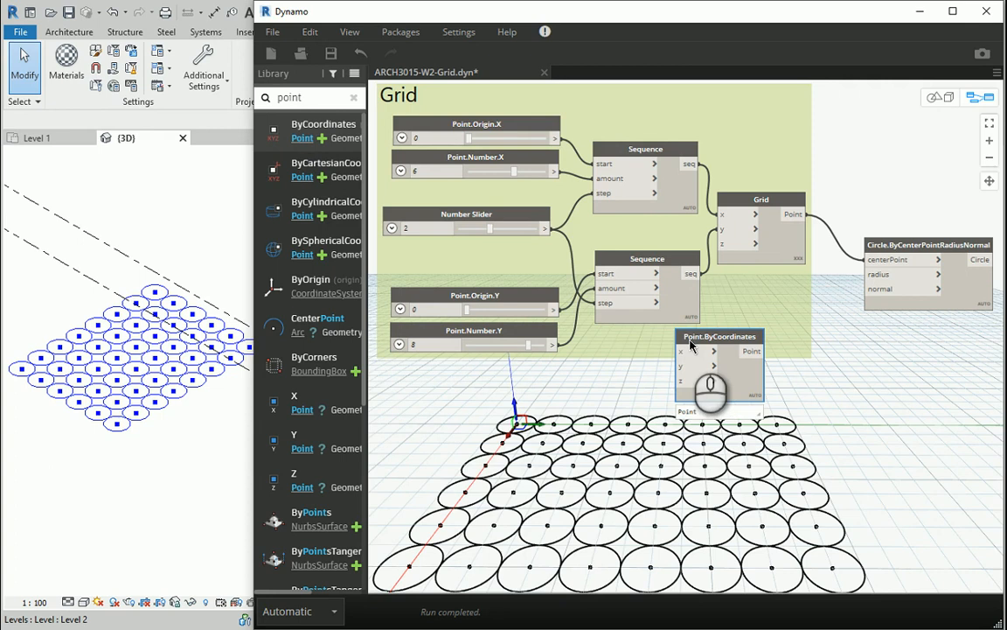
{"action": "left_click_drag", "start_coordinate": [719, 336], "coordinate": [696, 359]}
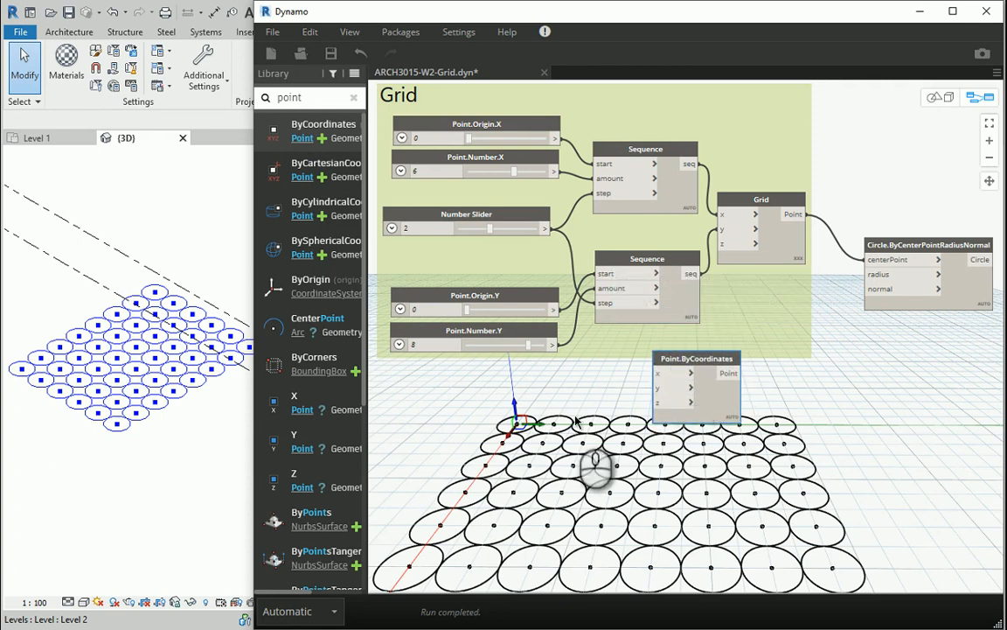
{"action": "mouse_move", "coordinate": [659, 398]}
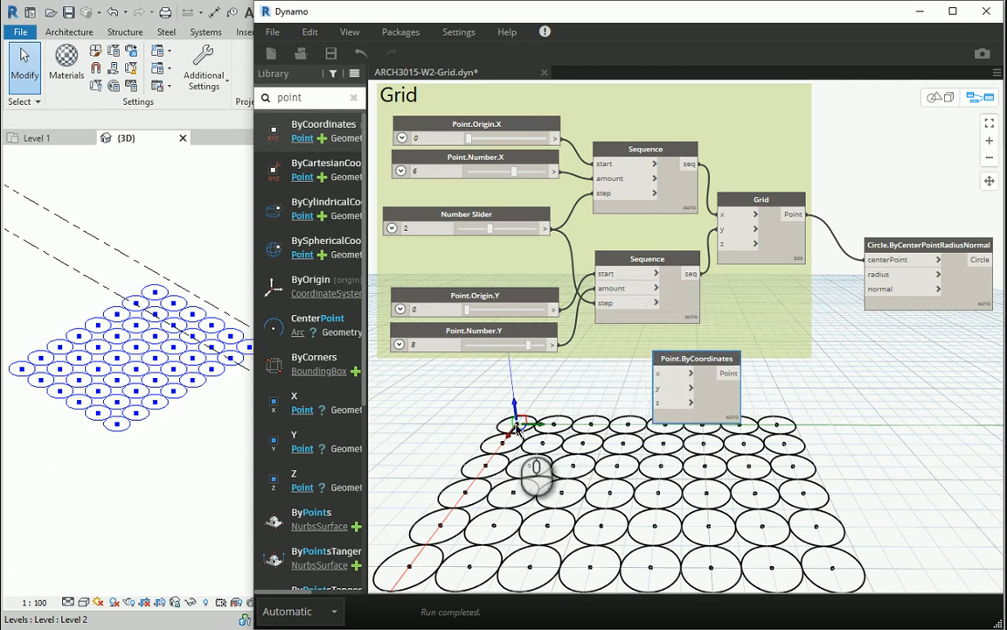
Rename the new point node to Point.Attractor
{"action": "right_click", "coordinate": [691, 359]}
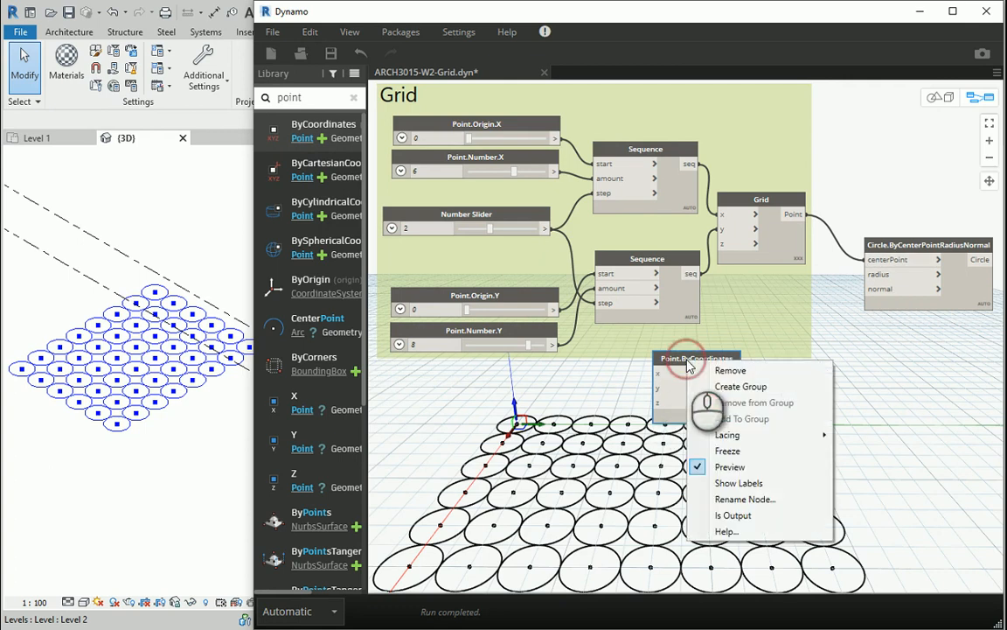
{"action": "mouse_move", "coordinate": [731, 466]}
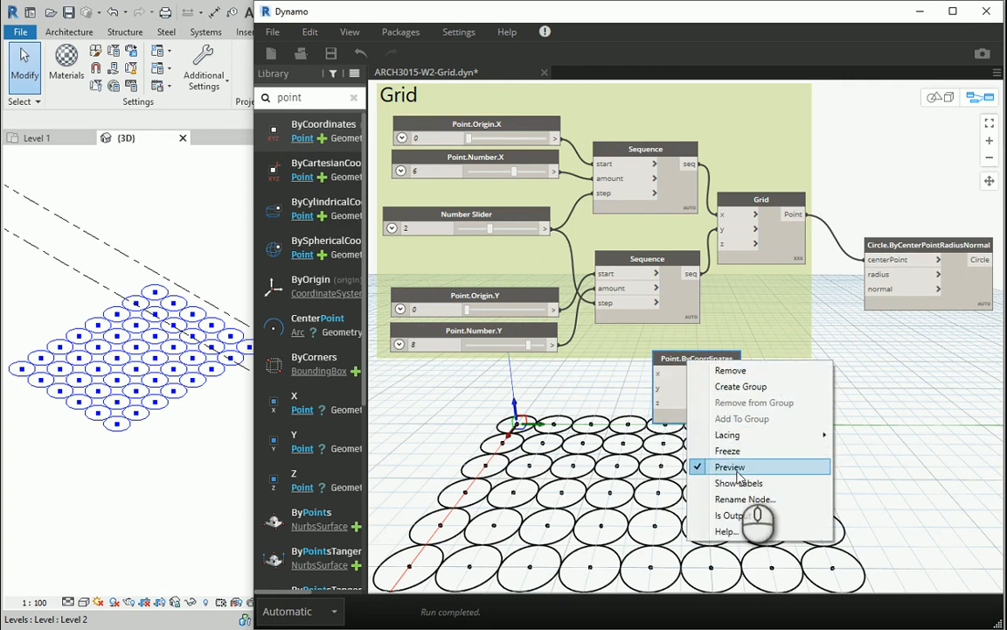
{"action": "left_click", "coordinate": [745, 500]}
{"action": "type", "text": "Point.Attractor"}
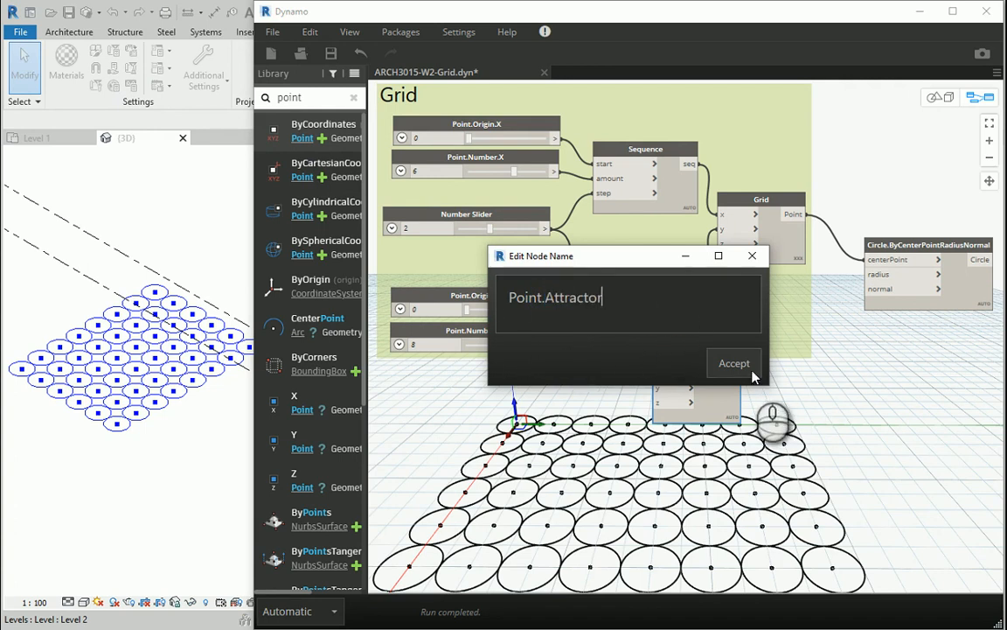
{"action": "left_click", "coordinate": [734, 362]}
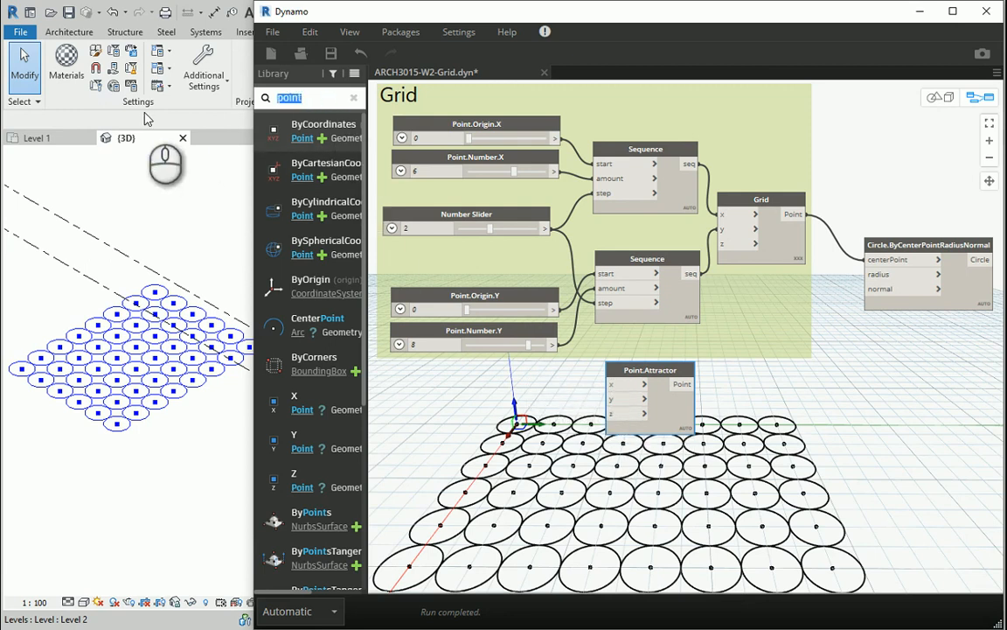
Add a Number Slider with max 20 and rename it Attractor.X
{"action": "type", "text": "number slider"}
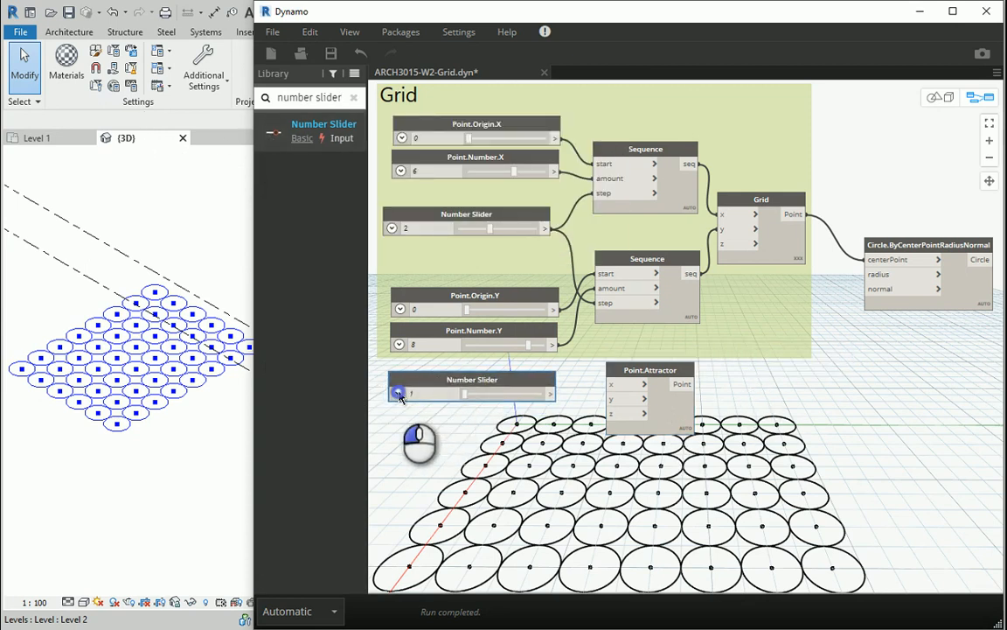
{"action": "left_click", "coordinate": [398, 393]}
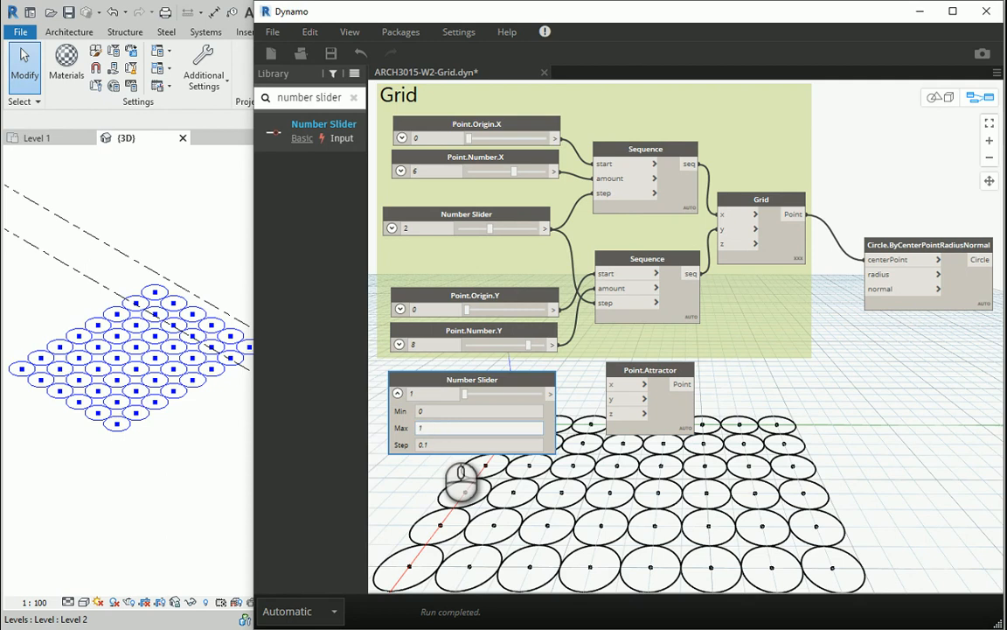
{"action": "type", "text": "20"}
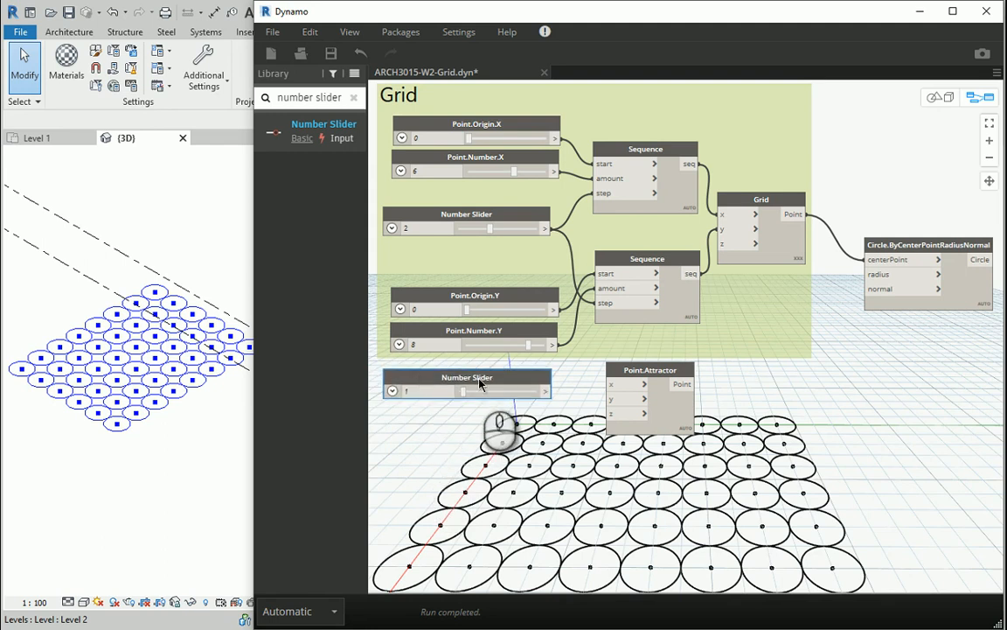
{"action": "right_click", "coordinate": [467, 383]}
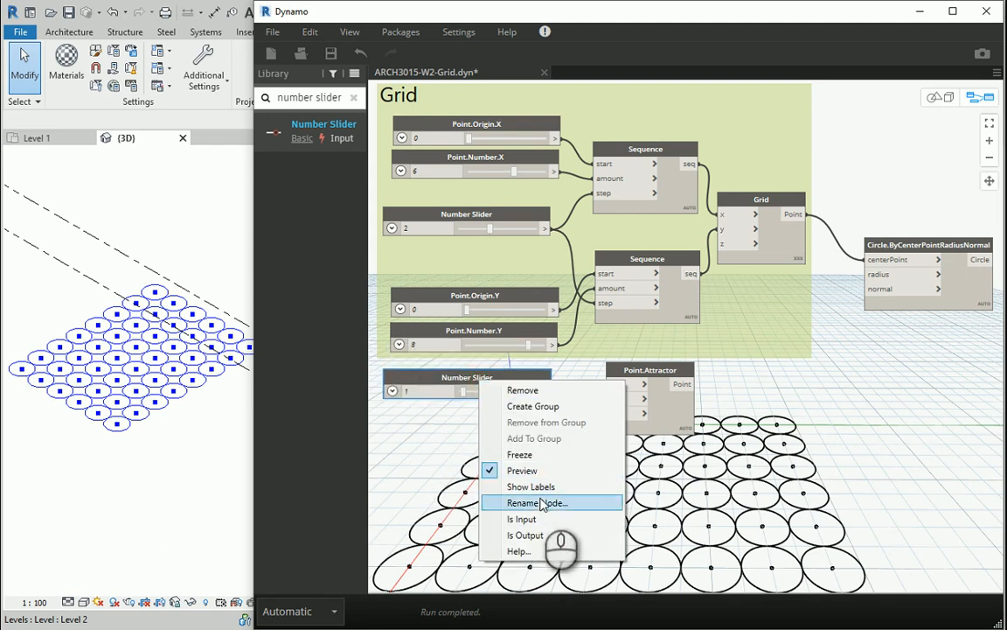
{"action": "left_click", "coordinate": [536, 502]}
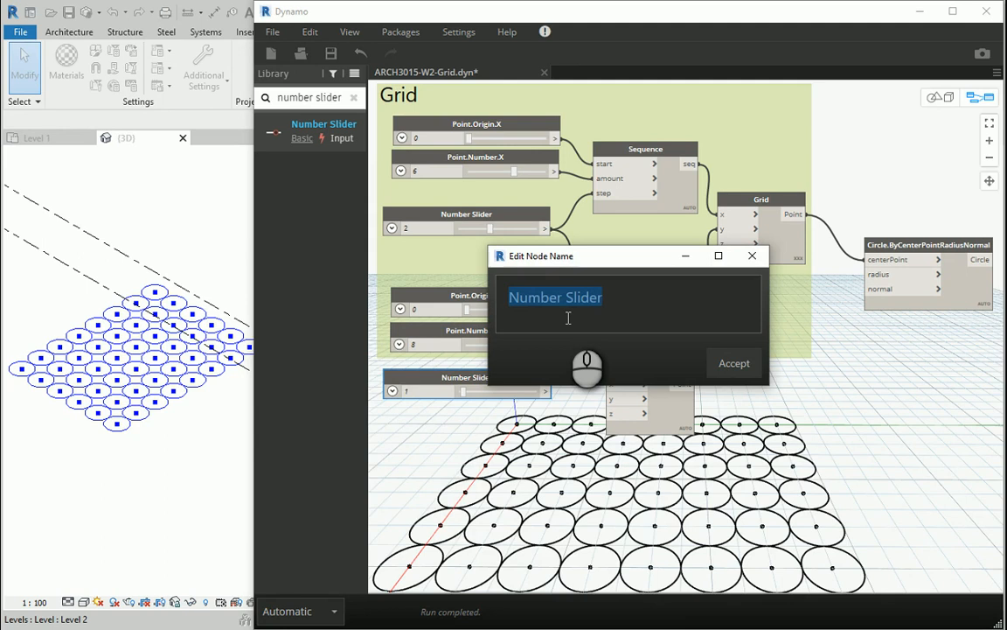
{"action": "type", "text": "Atrr"}
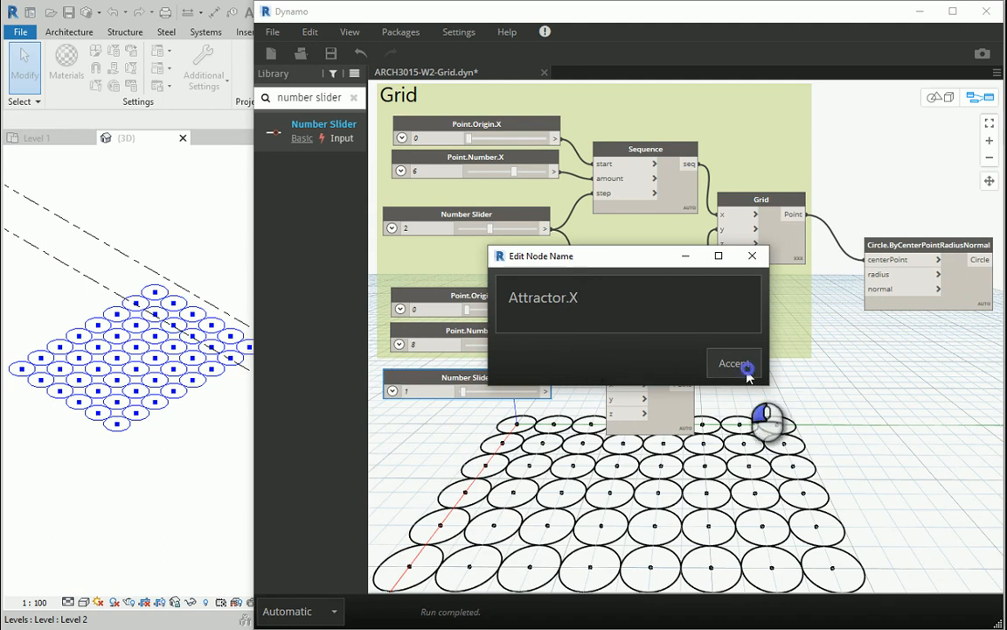
{"action": "left_click", "coordinate": [734, 363]}
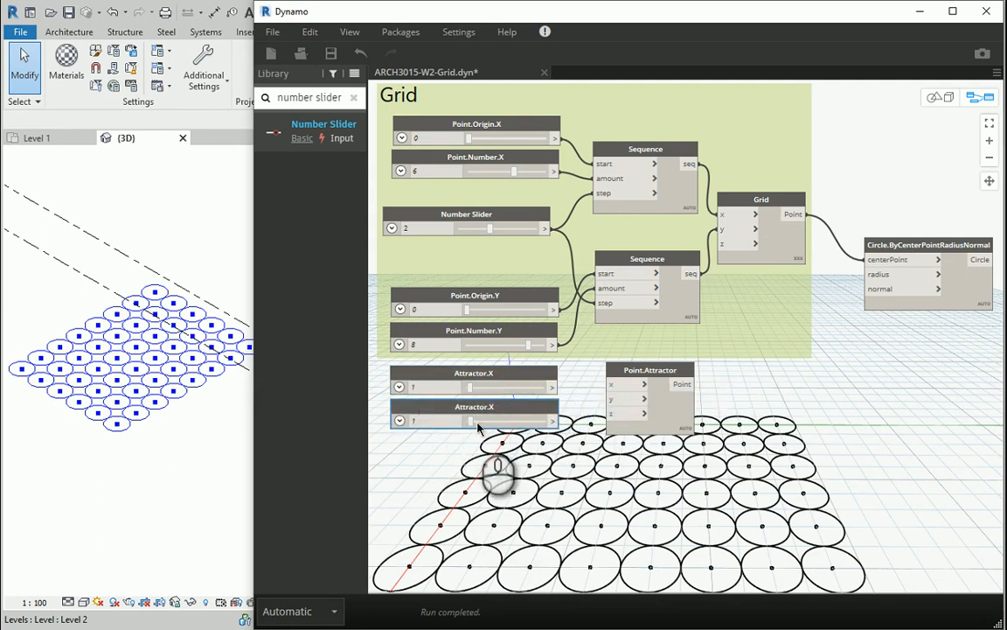
Rename the copied slider Attractor.Y and wire both sliders to Point.Attractor x and y
{"action": "right_click", "coordinate": [475, 414]}
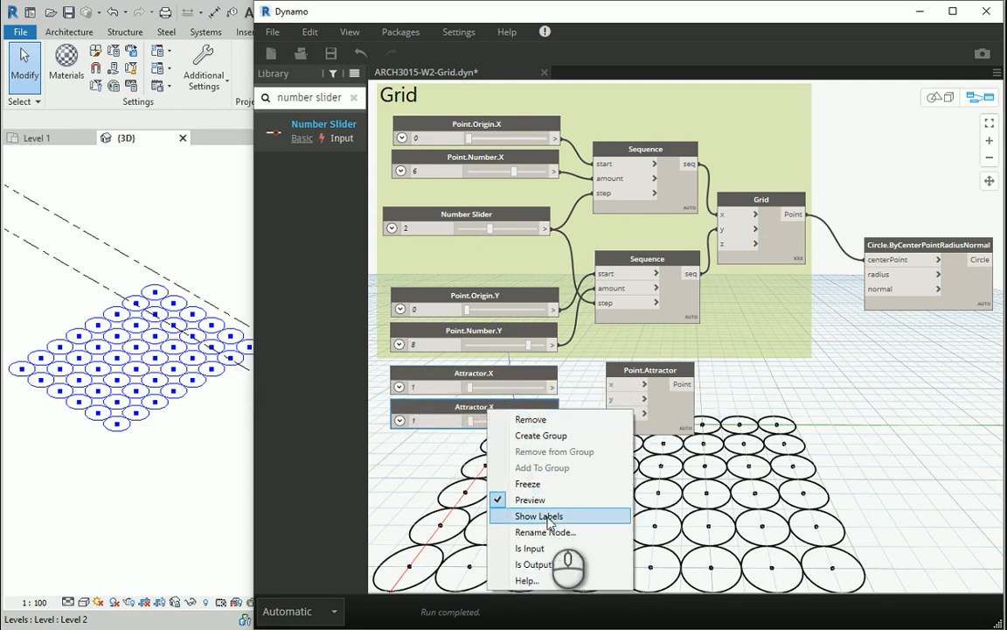
{"action": "left_click", "coordinate": [542, 531]}
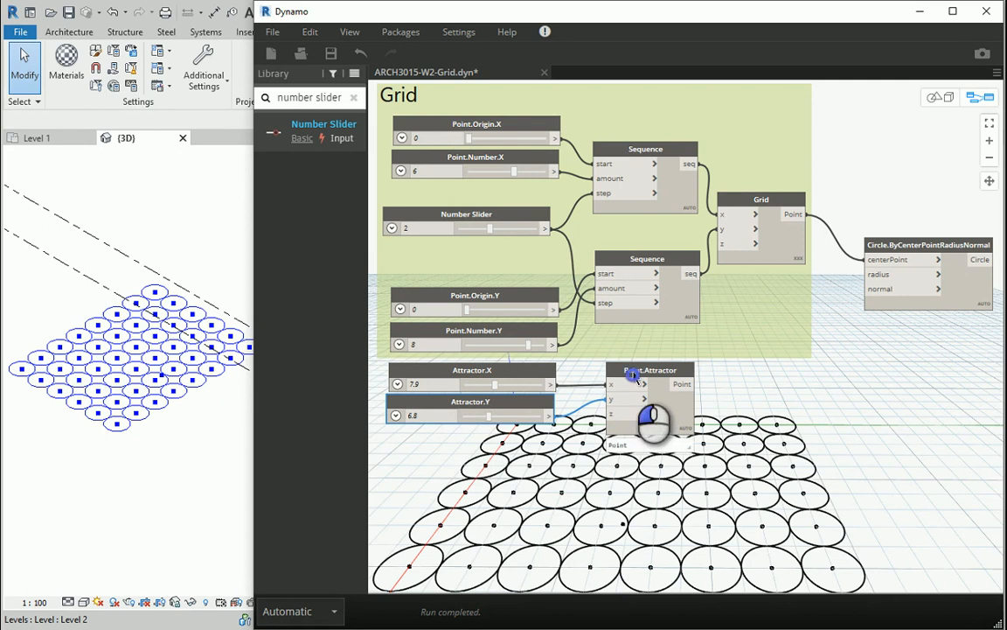
{"action": "mouse_move", "coordinate": [633, 371]}
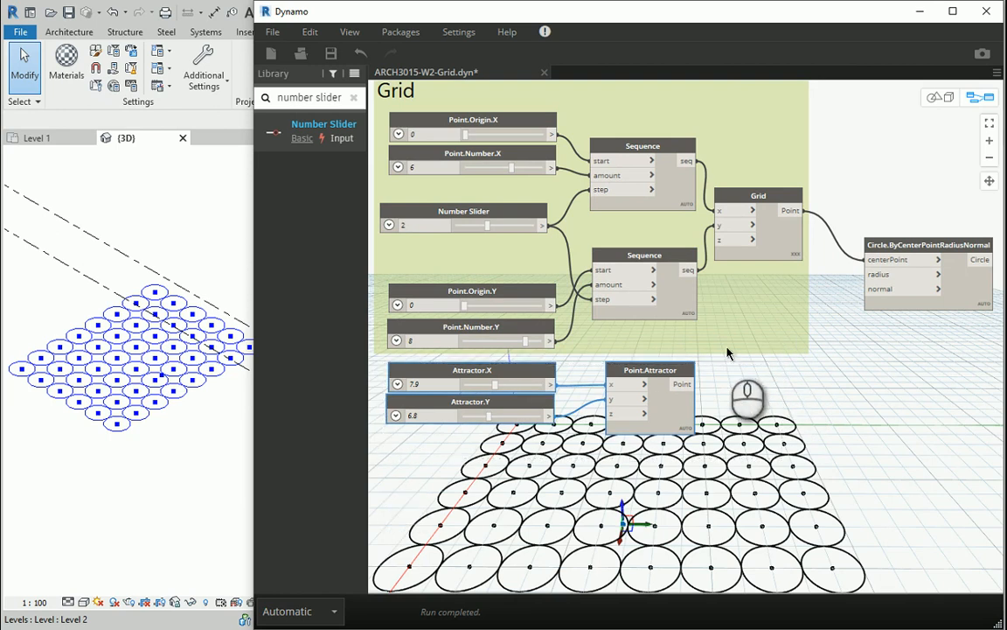
Group Point.Attractor and its two sliders into a group titled Attractor
{"action": "right_click", "coordinate": [655, 381]}
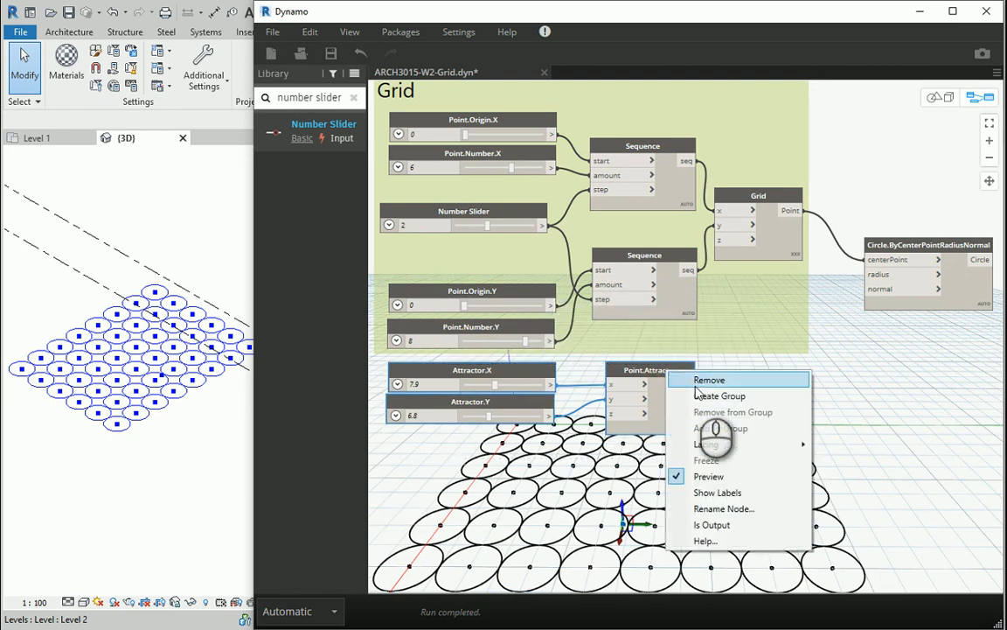
{"action": "left_click", "coordinate": [718, 395]}
{"action": "type", "text": "Attractor"}
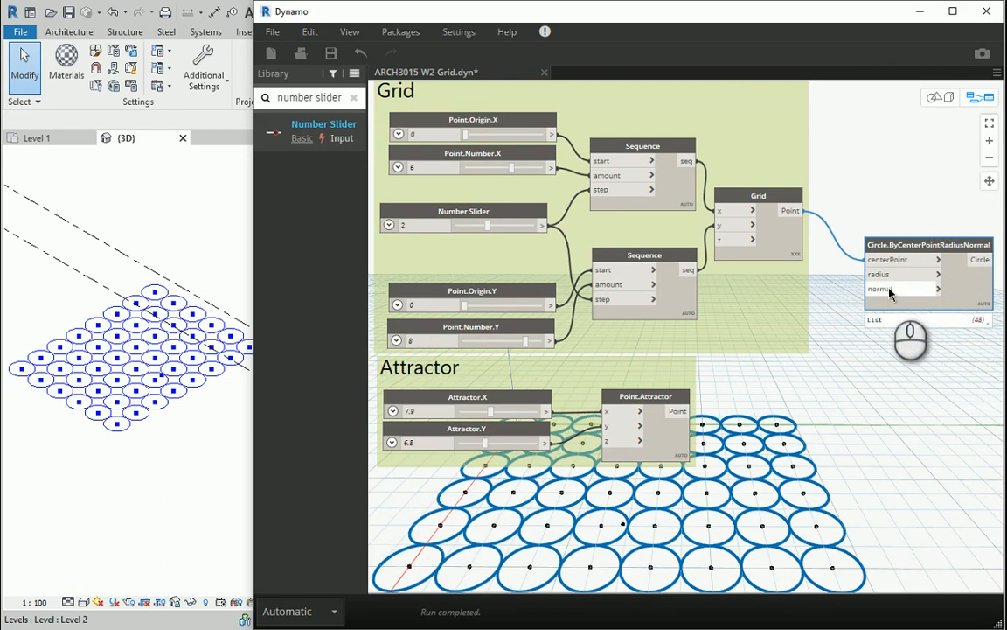
{"action": "mouse_move", "coordinate": [891, 292]}
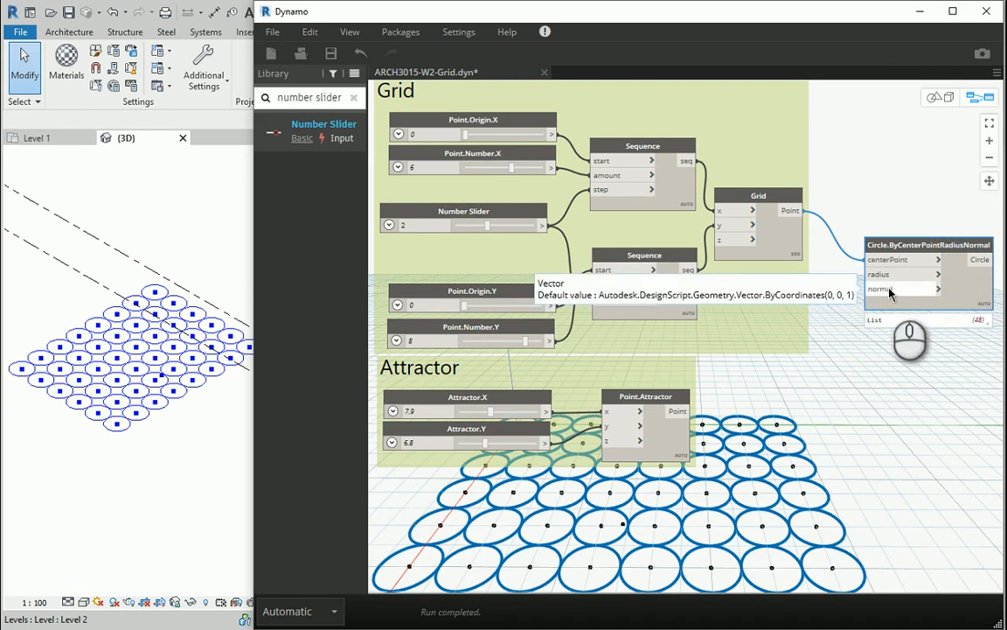
{"action": "mouse_move", "coordinate": [888, 274]}
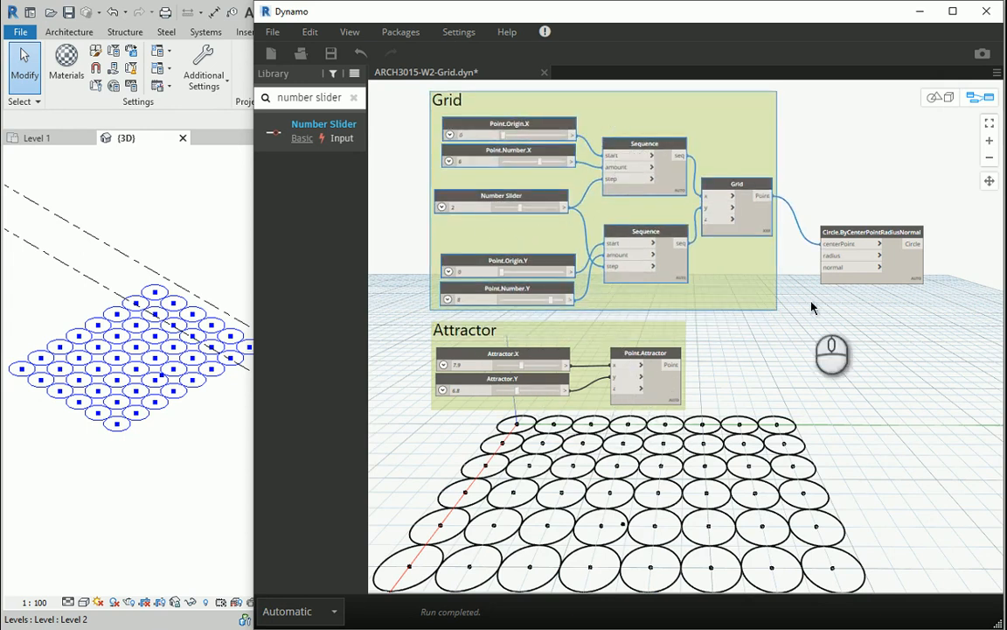
{"action": "mouse_move", "coordinate": [881, 375]}
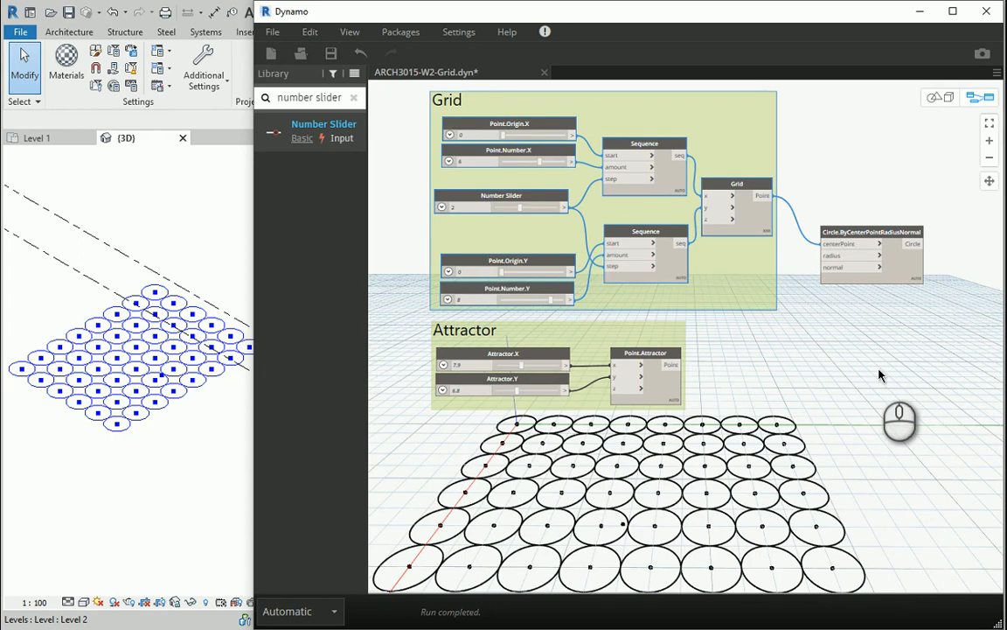
{"action": "mouse_move", "coordinate": [662, 366]}
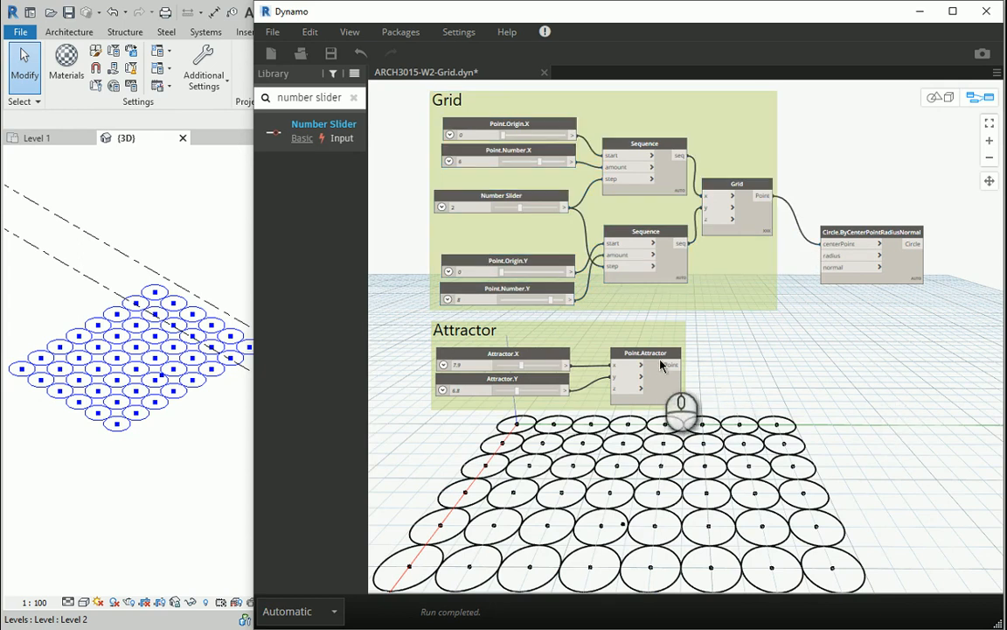
{"action": "mouse_move", "coordinate": [670, 369]}
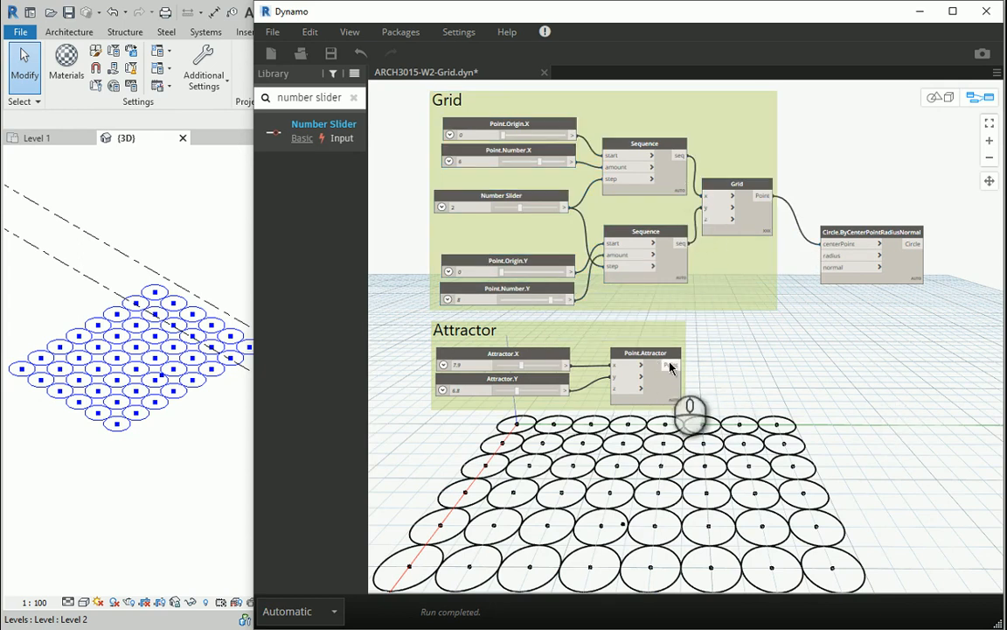
{"action": "left_click", "coordinate": [354, 97]}
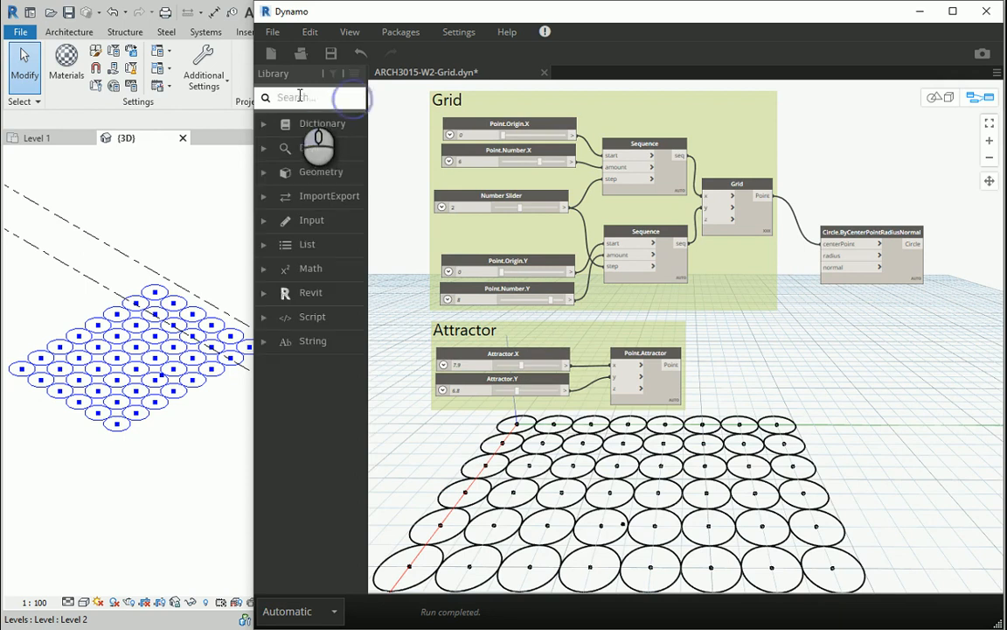
Add Geometry.DistanceTo fed by the grid points and Point.Attractor, placed beside the circle node
{"action": "type", "text": "distl"}
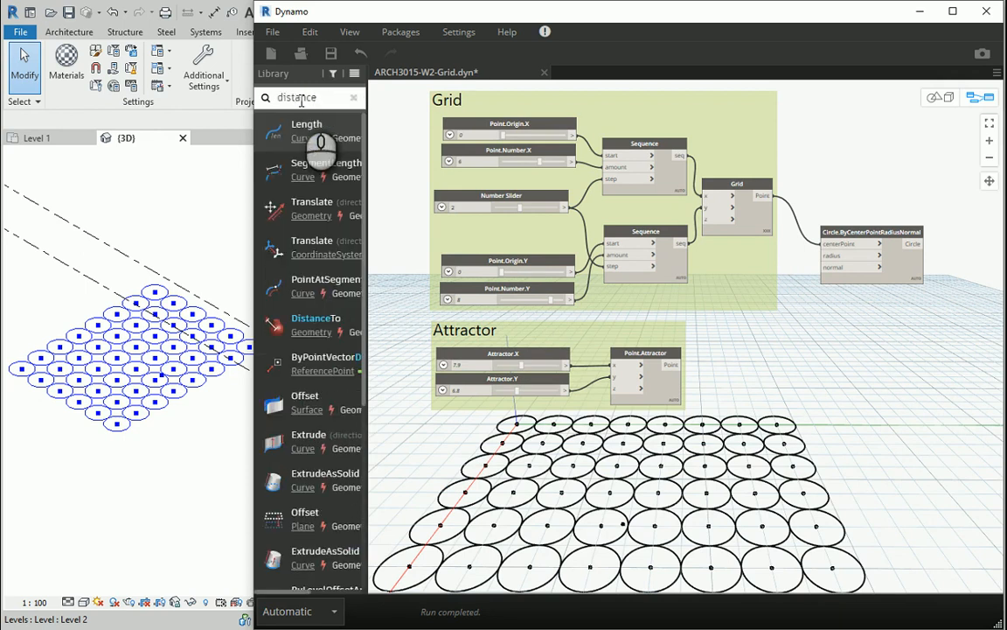
{"action": "mouse_move", "coordinate": [312, 324]}
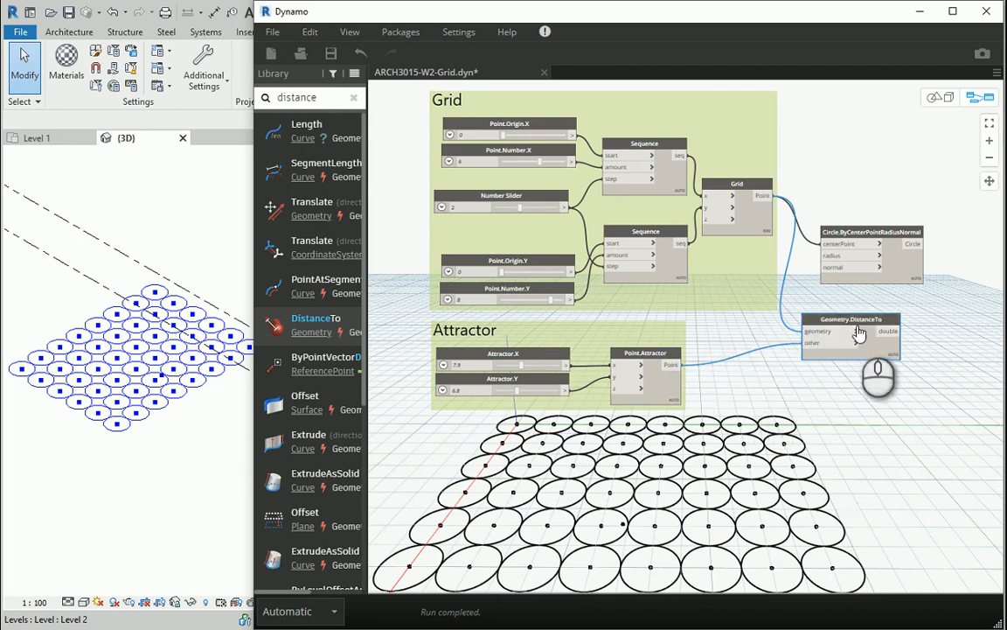
{"action": "left_click_drag", "start_coordinate": [850, 335], "coordinate": [871, 329]}
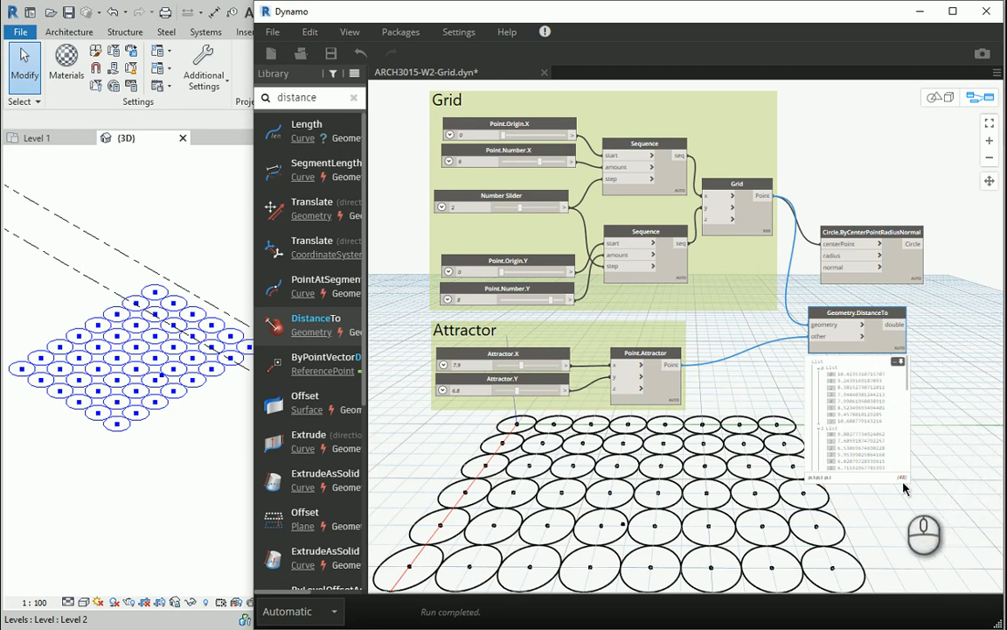
{"action": "mouse_move", "coordinate": [902, 494]}
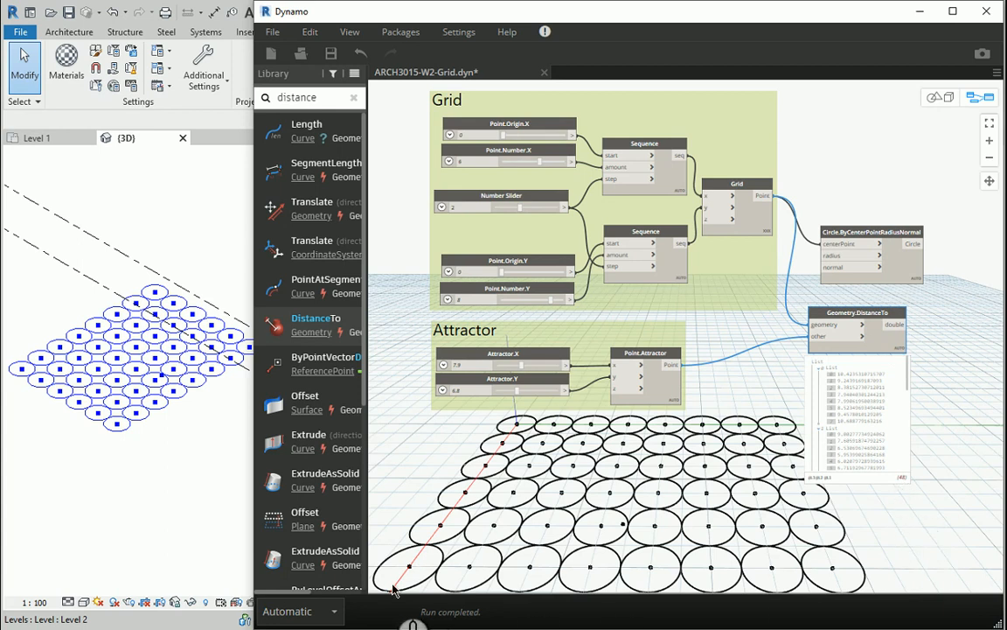
{"action": "mouse_move", "coordinate": [732, 562]}
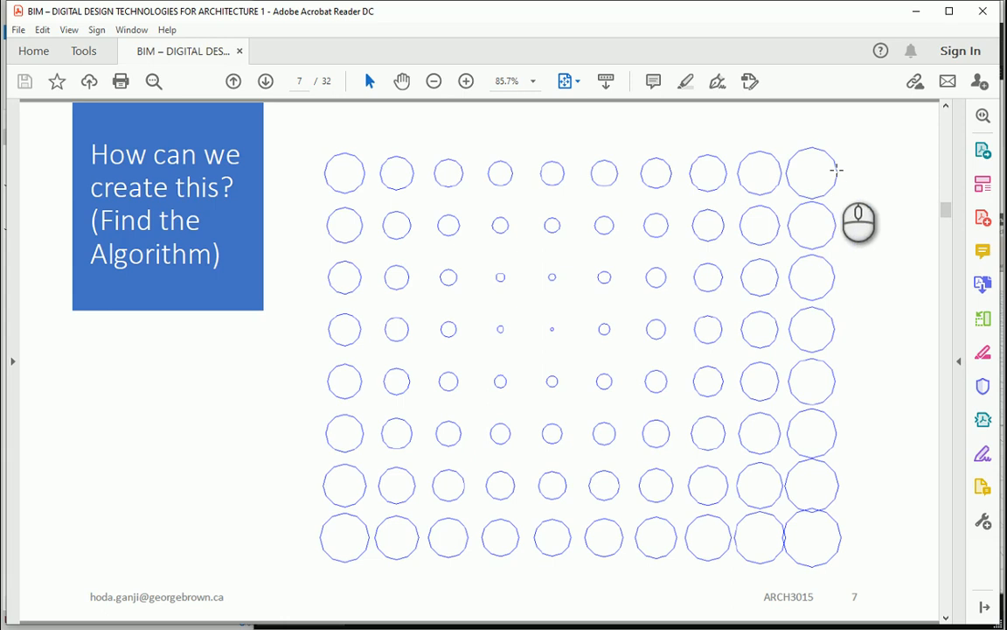
{"action": "mouse_move", "coordinate": [861, 137]}
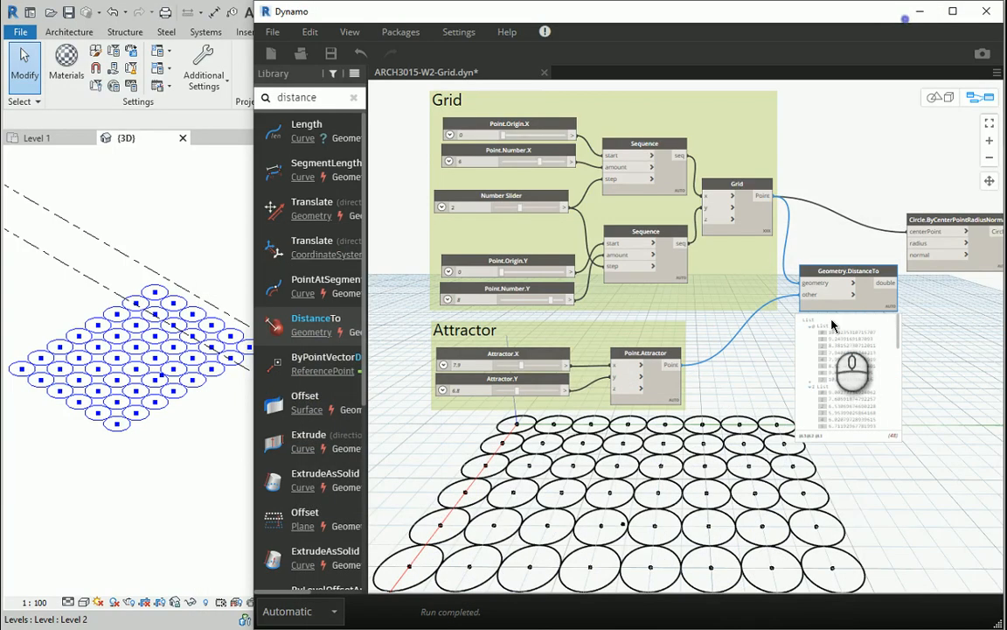
{"action": "mouse_move", "coordinate": [857, 461]}
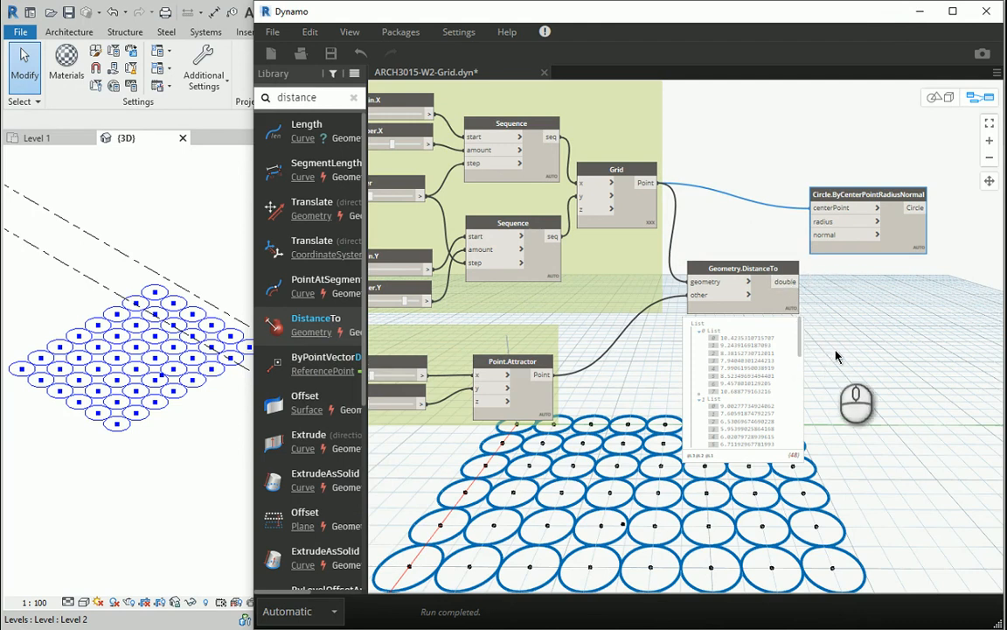
{"action": "mouse_move", "coordinate": [826, 271]}
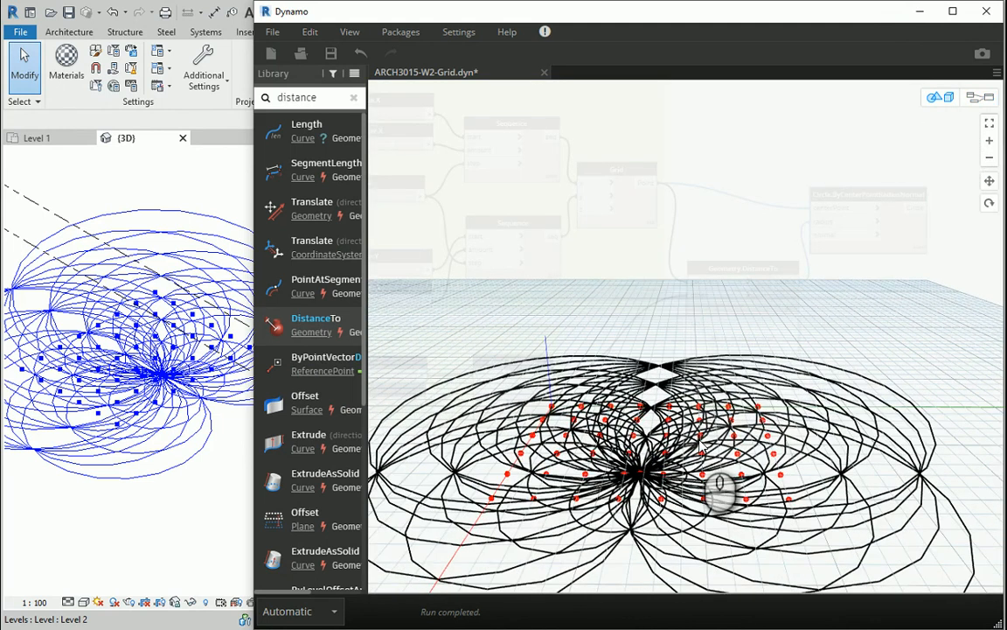
{"action": "mouse_move", "coordinate": [743, 207]}
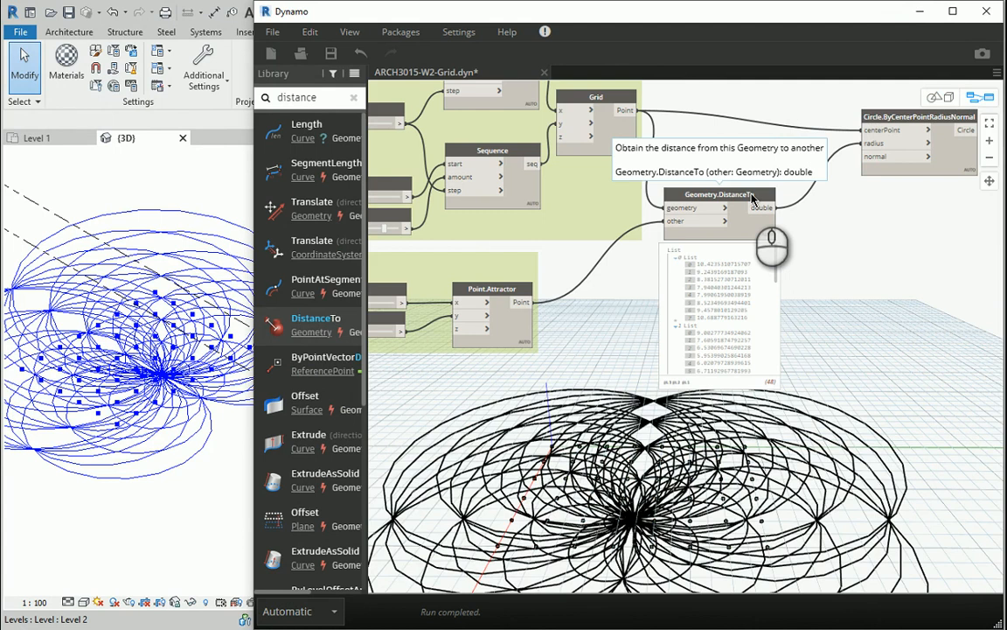
{"action": "mouse_move", "coordinate": [673, 365]}
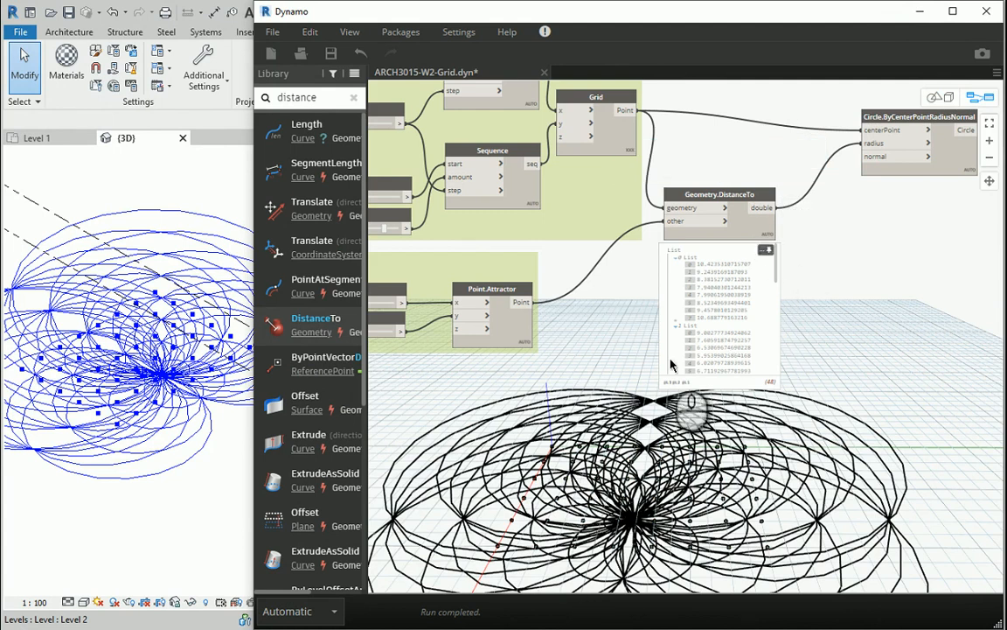
{"action": "mouse_move", "coordinate": [741, 312]}
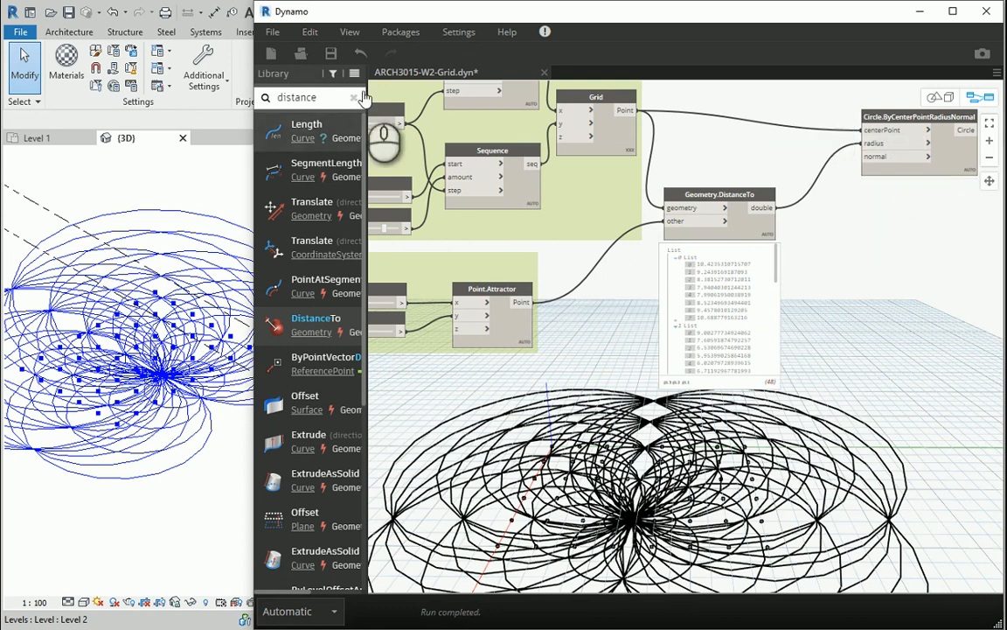
Add the / division operator from Math > Operators right of the distance node
{"action": "left_click", "coordinate": [355, 97]}
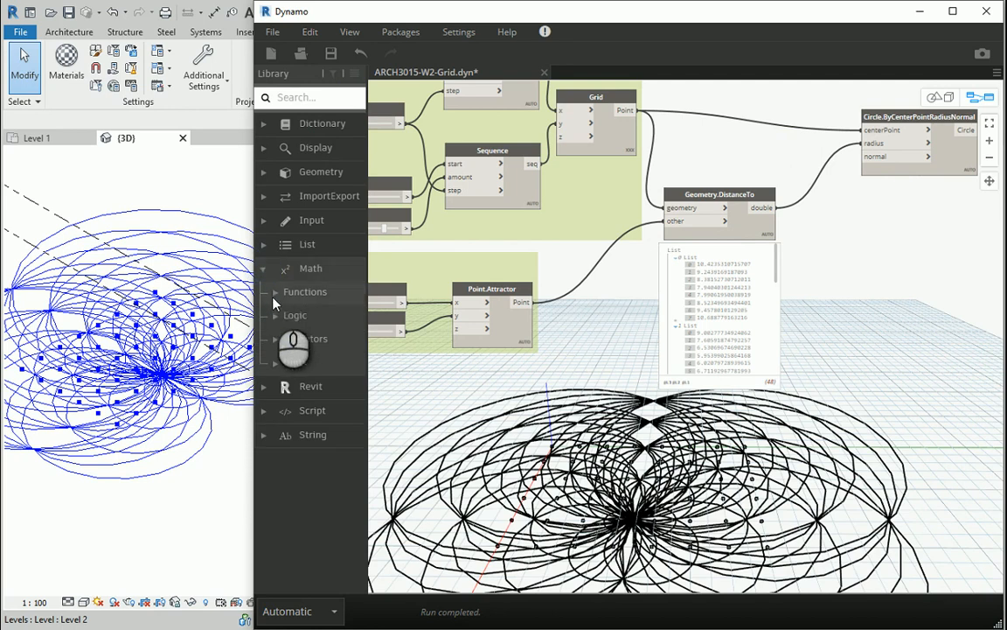
{"action": "left_click", "coordinate": [305, 338]}
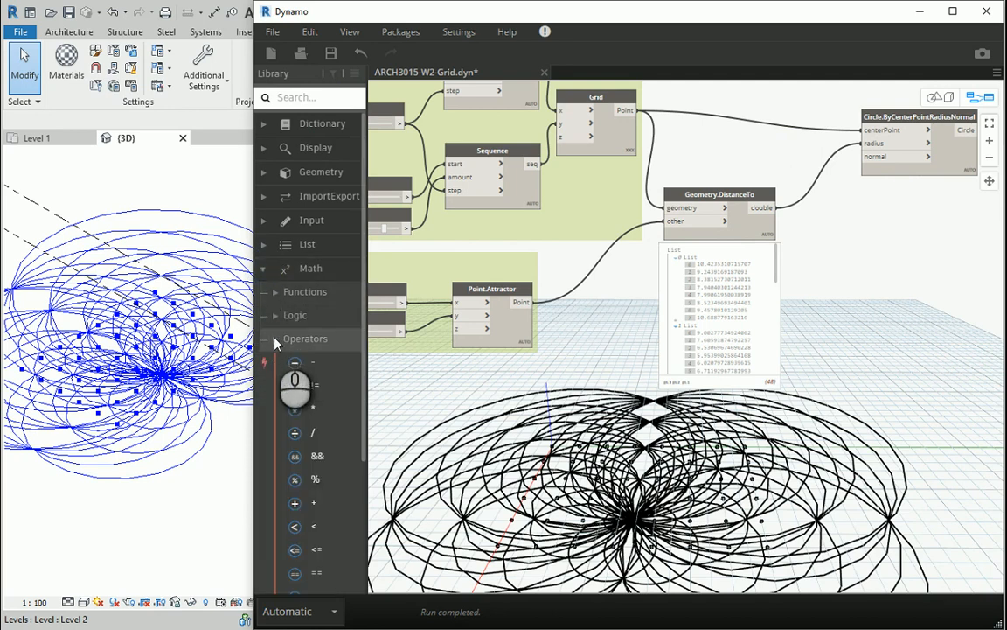
{"action": "mouse_move", "coordinate": [313, 432]}
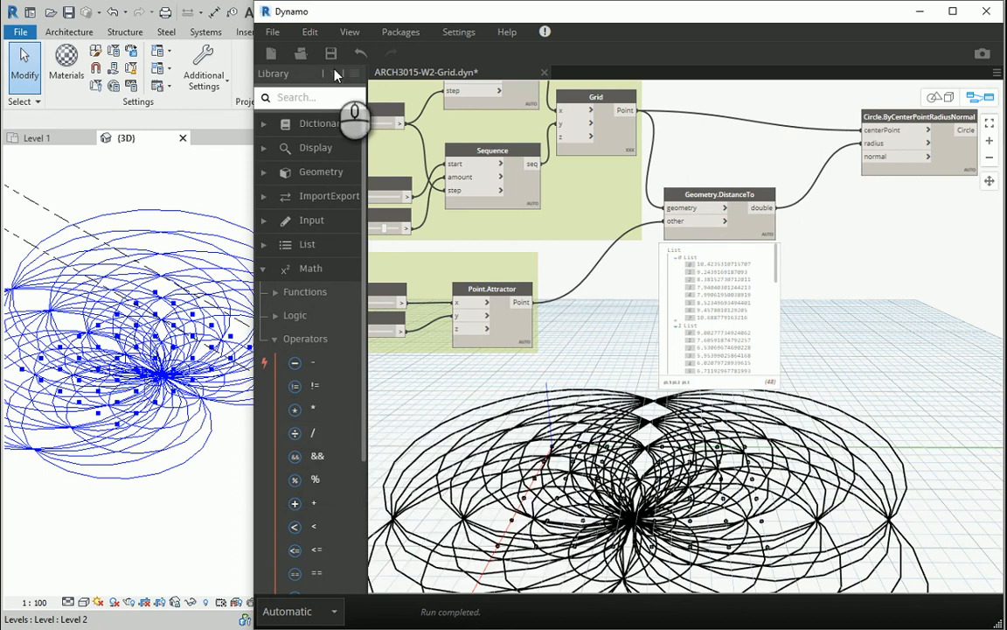
{"action": "type", "text": "/"}
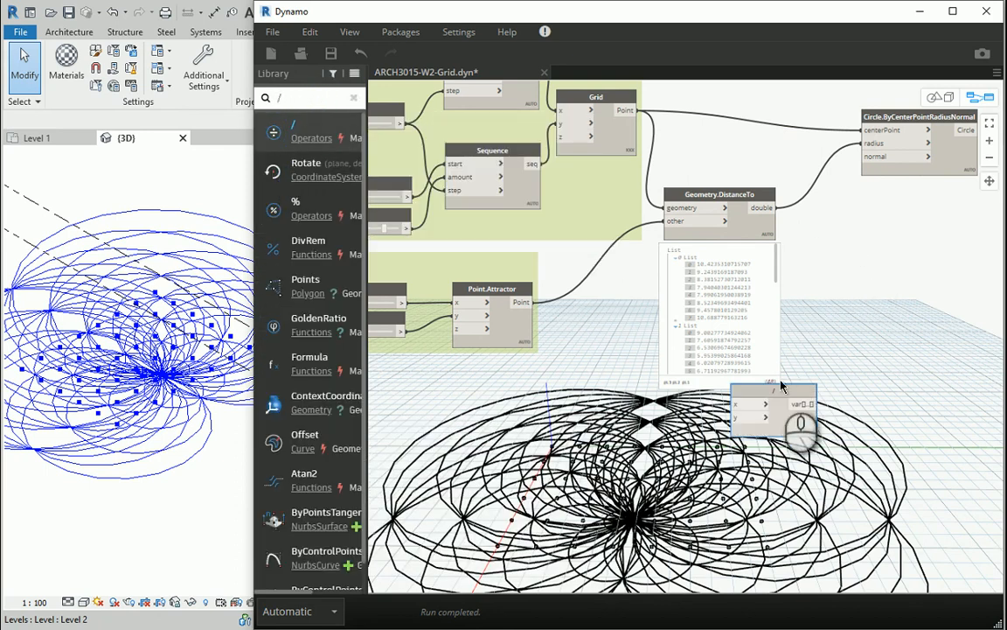
{"action": "left_click_drag", "start_coordinate": [773, 411], "coordinate": [853, 236]}
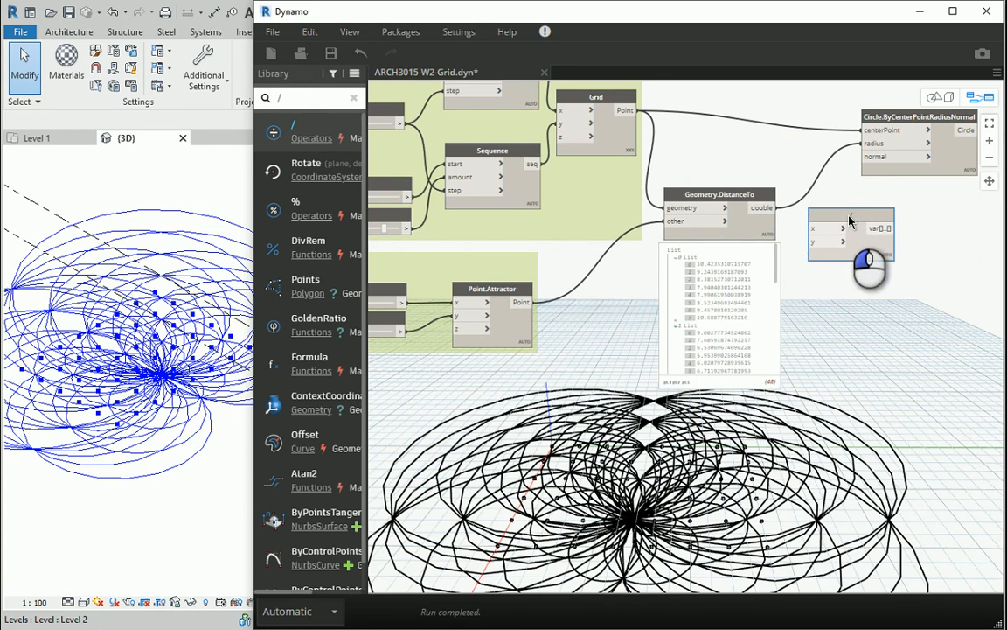
{"action": "mouse_move", "coordinate": [765, 208]}
{"action": "type", "text": "10;"}
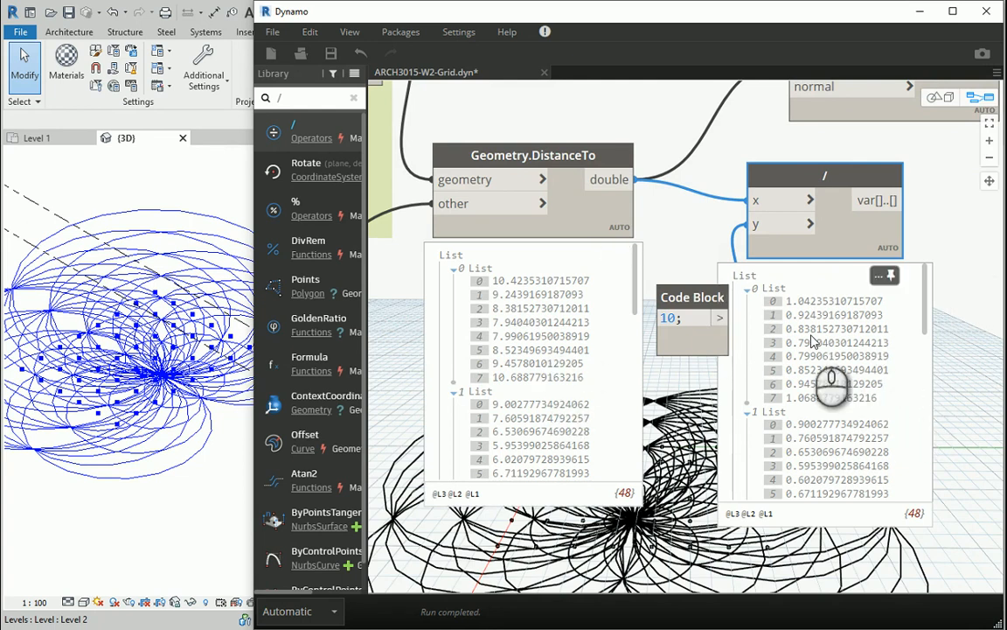
{"action": "mouse_move", "coordinate": [686, 346]}
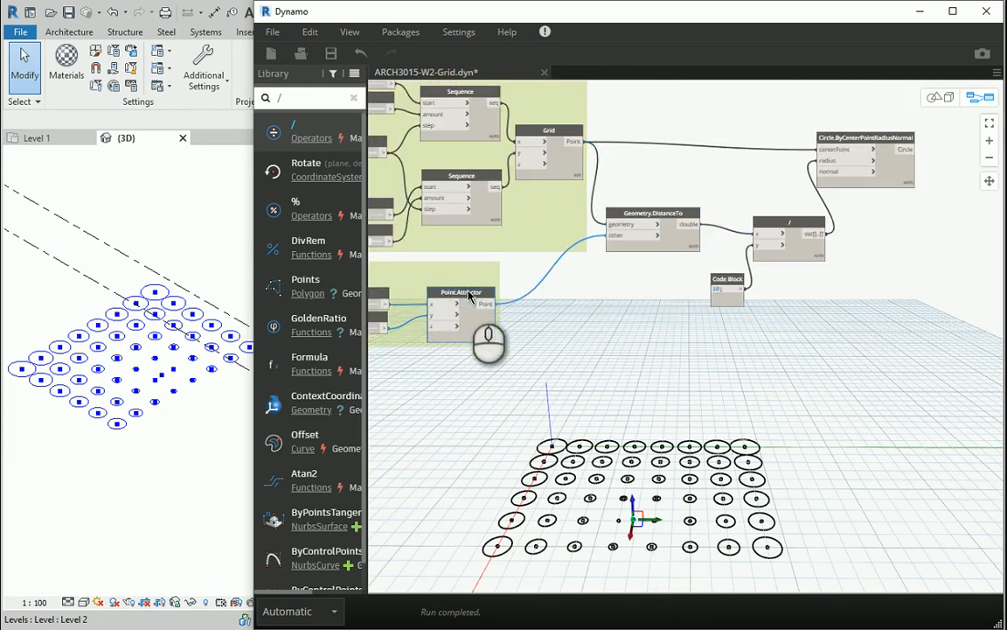
{"action": "mouse_move", "coordinate": [663, 221]}
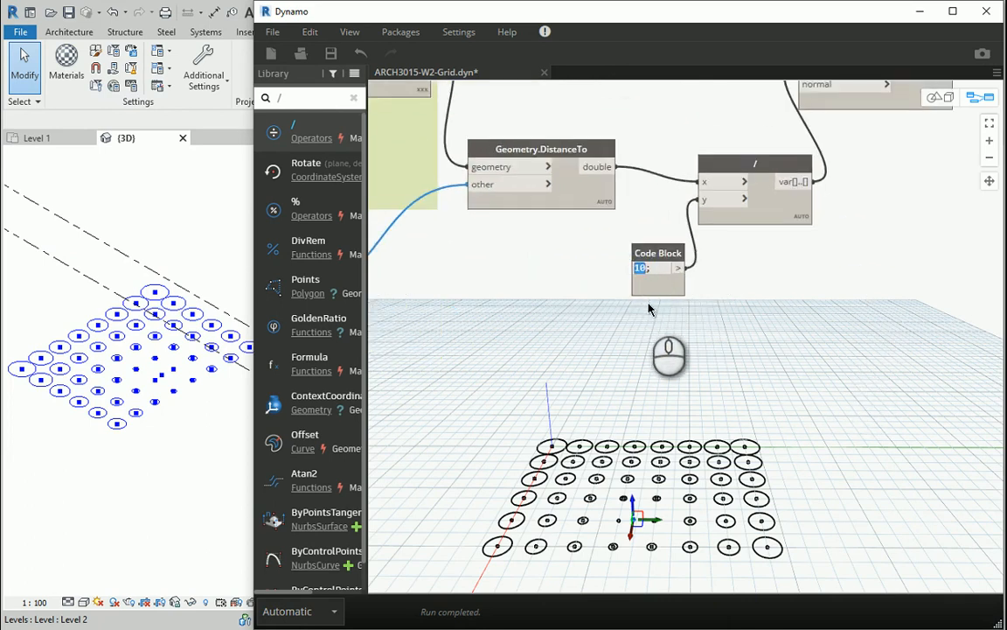
Try divisors 5 and 15 in the Code Block, settle on 10;, and move the attractor along Y
{"action": "type", "text": "5;"}
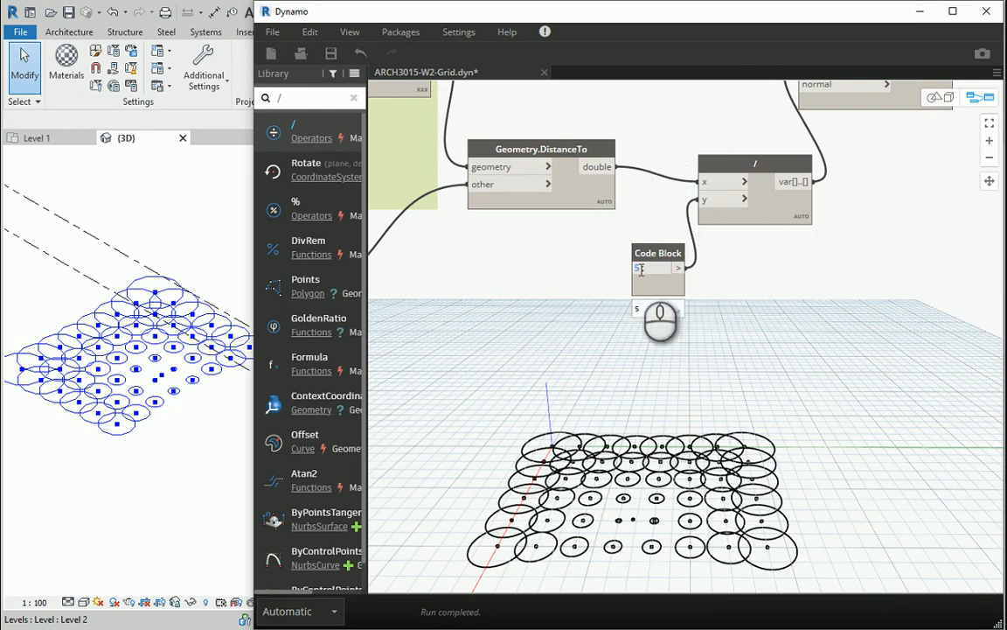
{"action": "type", "text": "10;"}
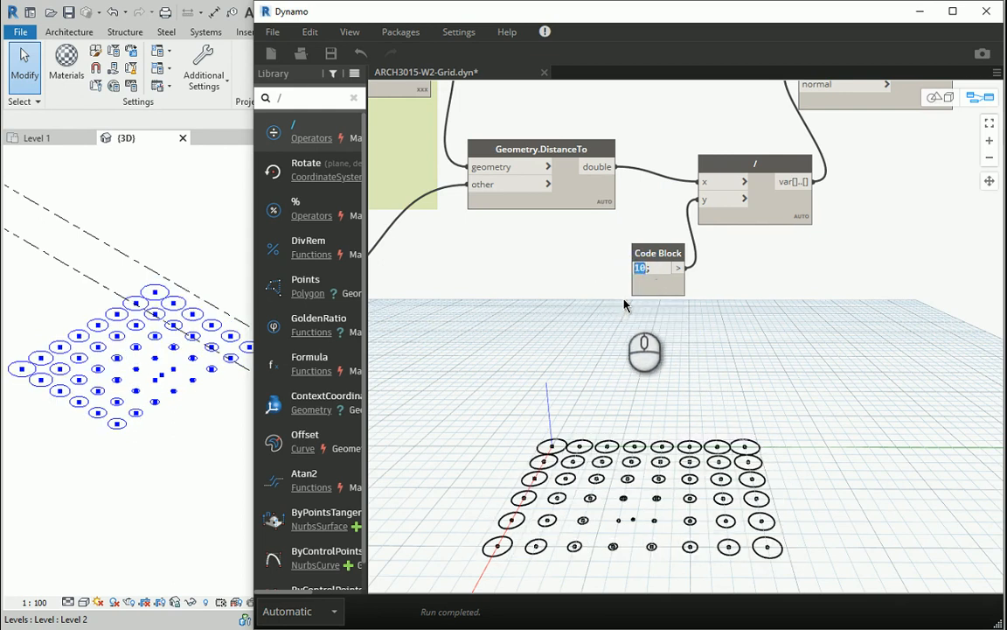
{"action": "type", "text": "15"}
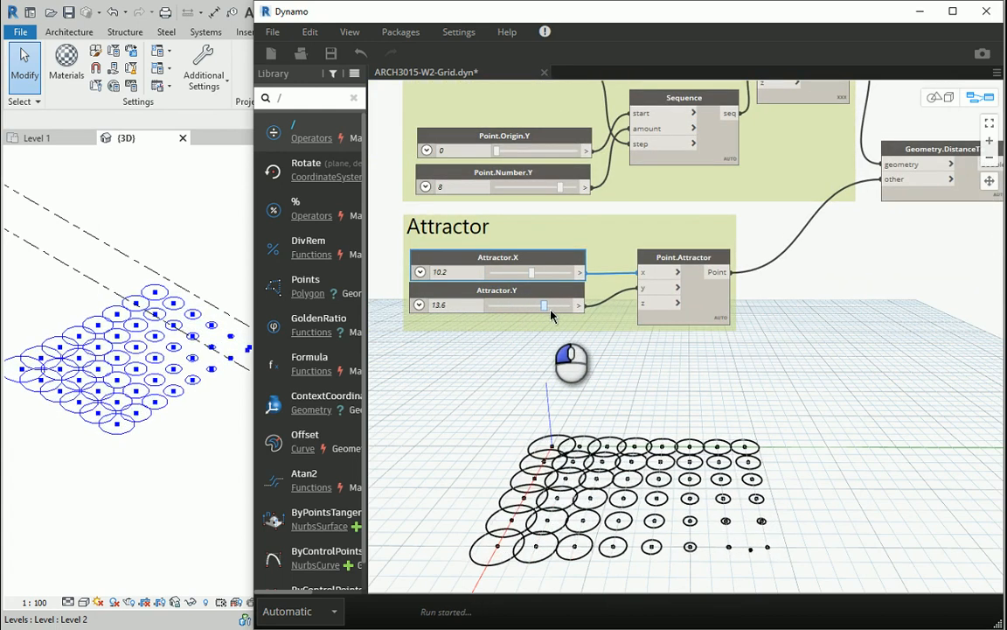
{"action": "left_click_drag", "start_coordinate": [531, 304], "coordinate": [498, 304]}
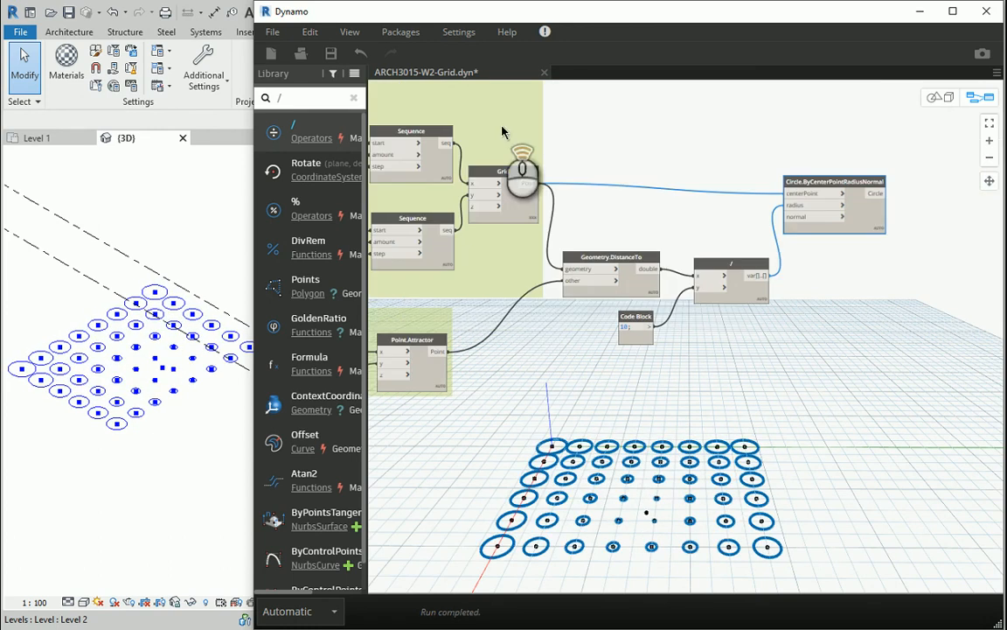
Search the node library for 'patch'
{"action": "type", "text": "patch"}
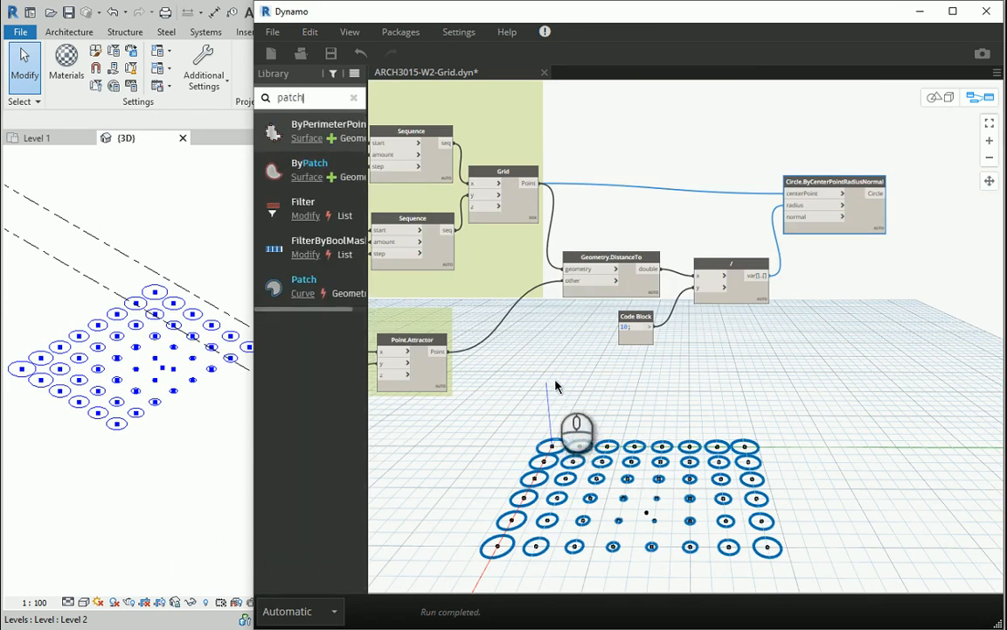